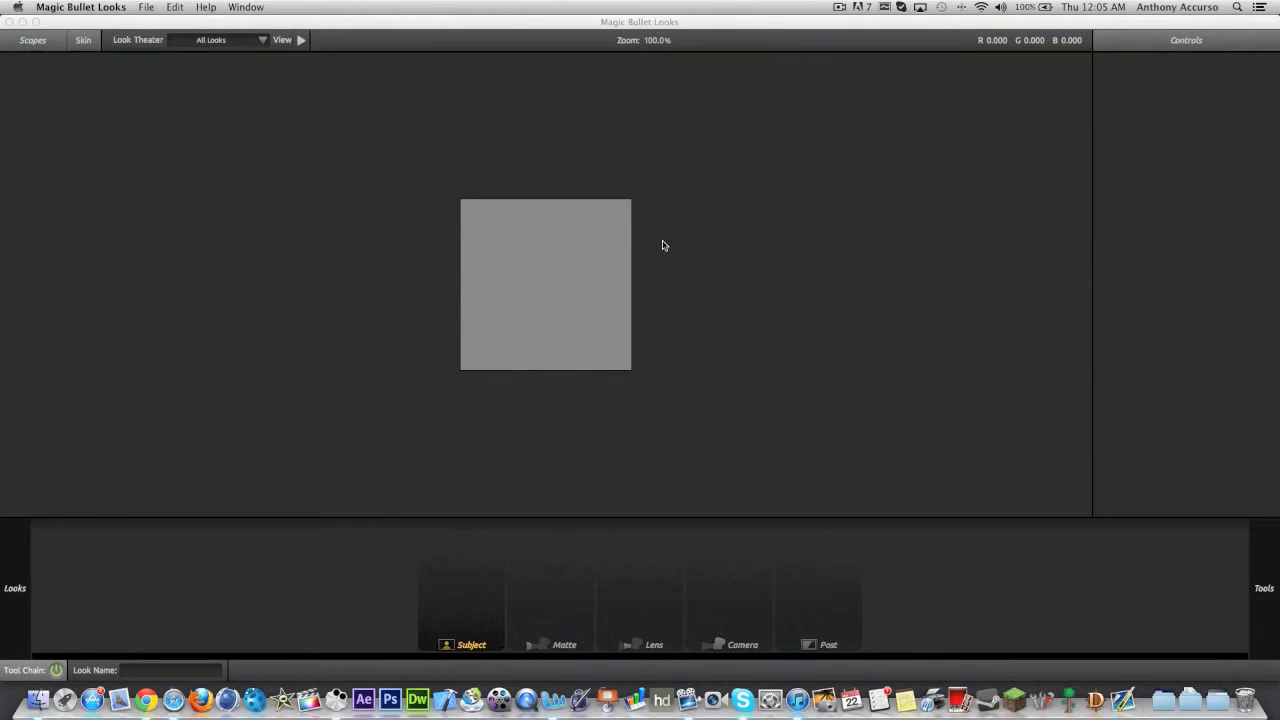
mouse_move(735, 237)
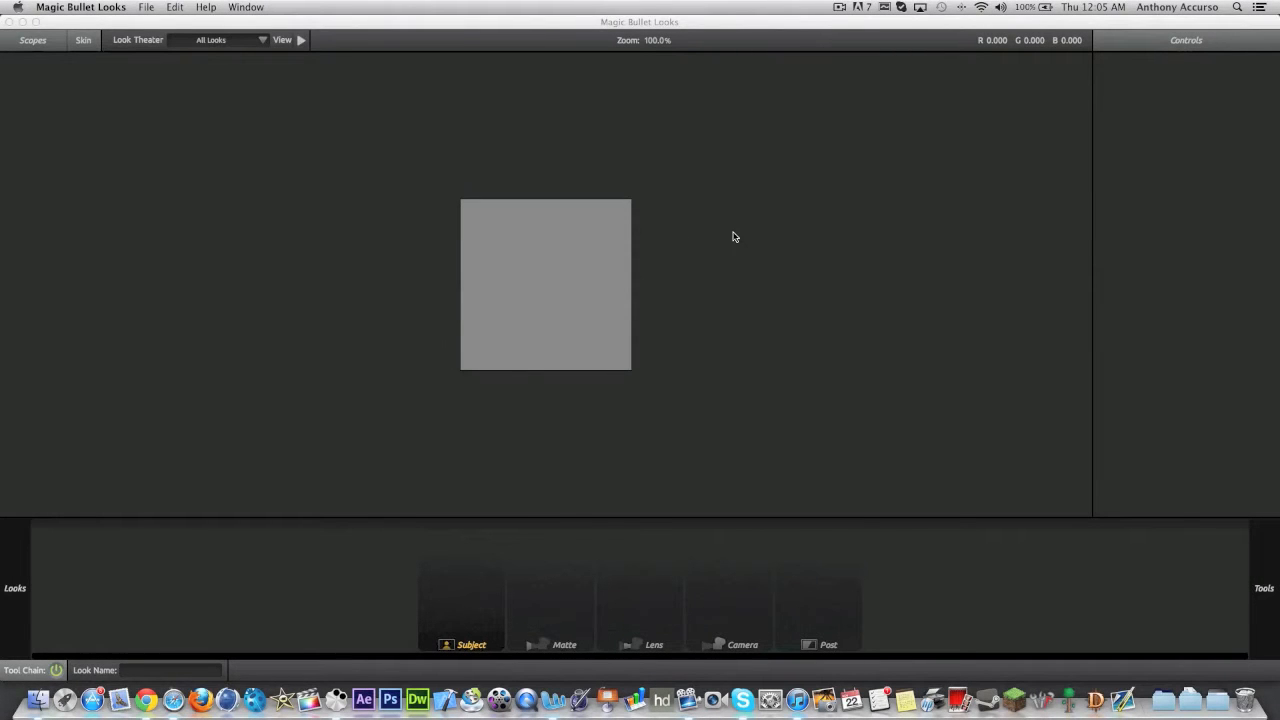
mouse_move(674, 235)
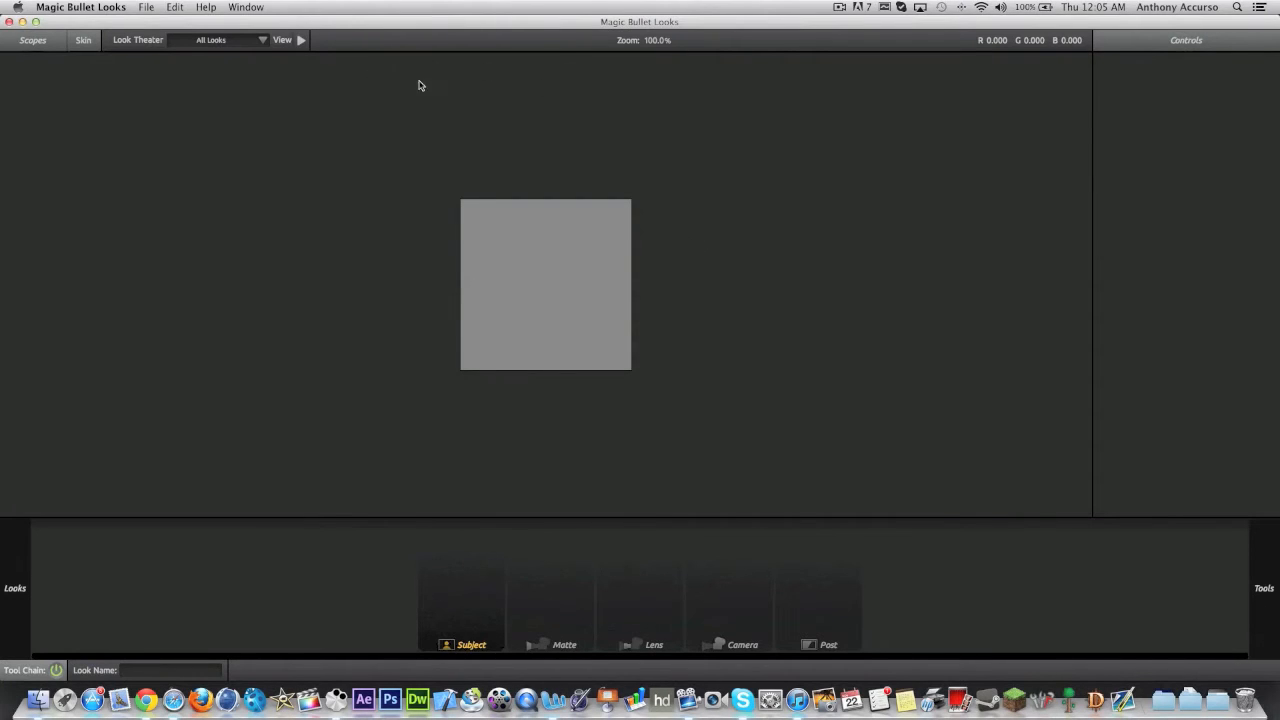
mouse_move(617, 327)
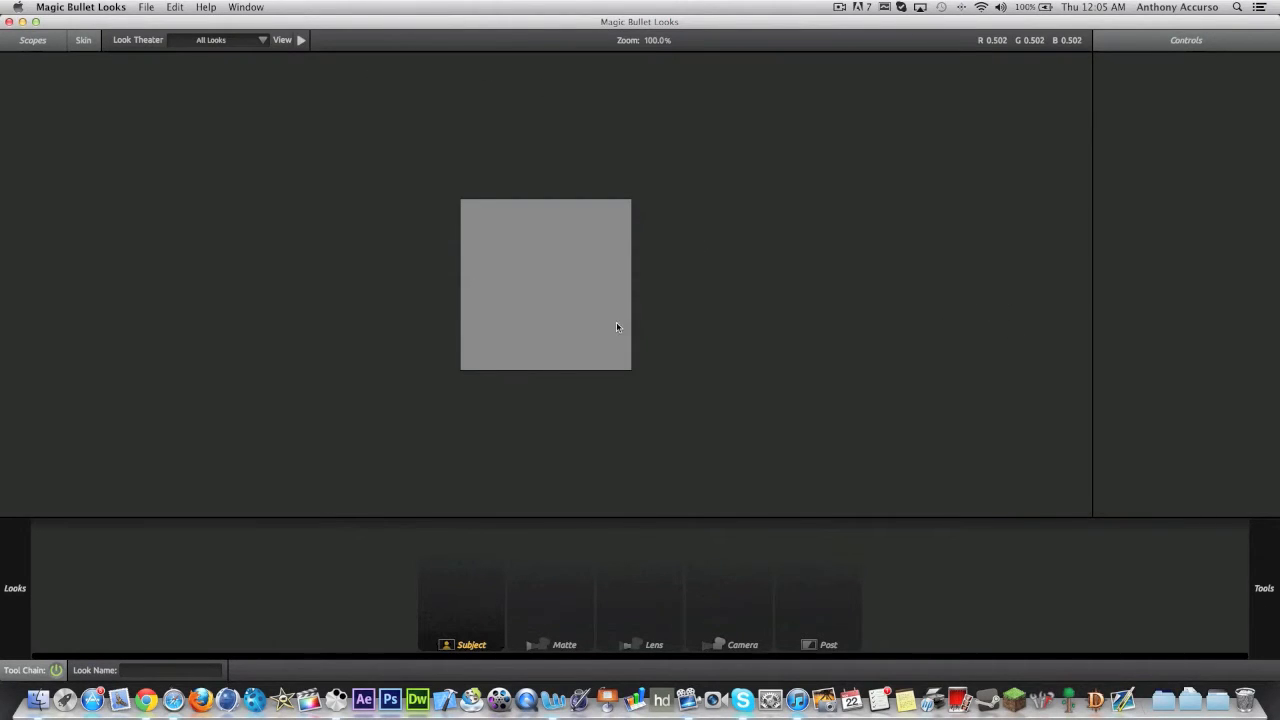
Step: Slide open the Looks drawer to list the Basic, Cinematic, Stylized and Custom categories
left_click(14, 588)
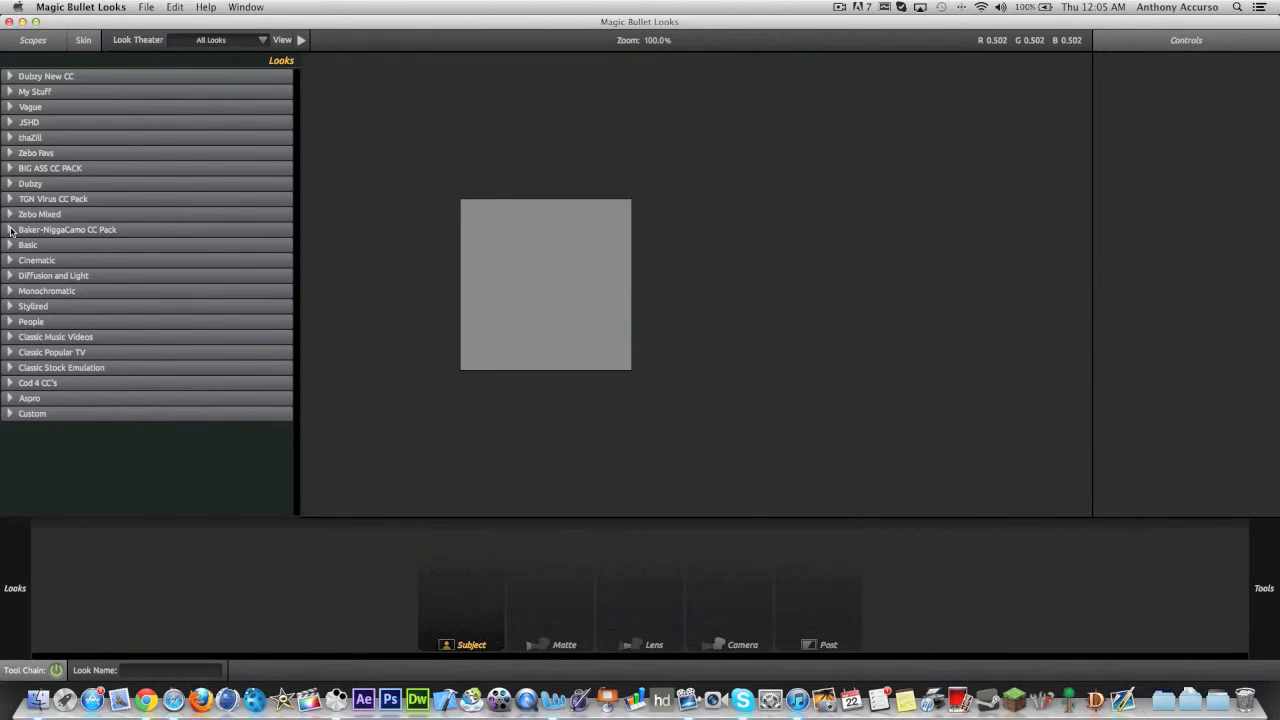
left_click(67, 229)
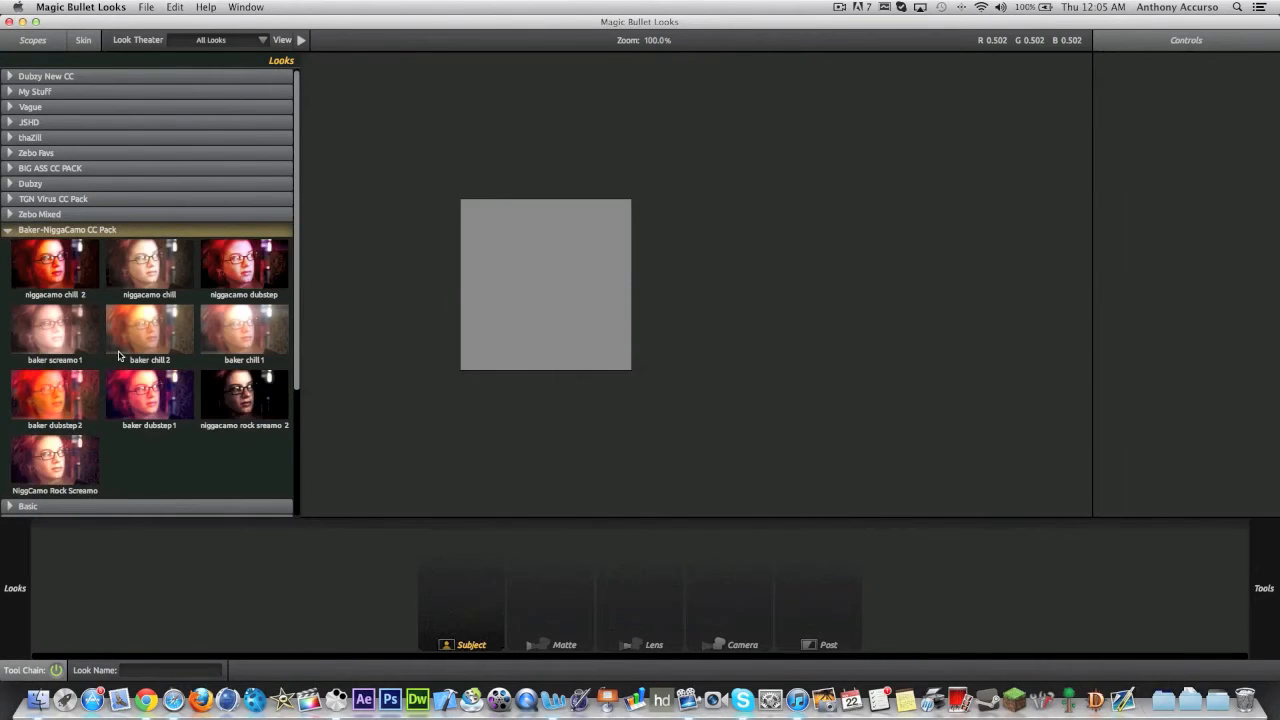
mouse_move(173, 420)
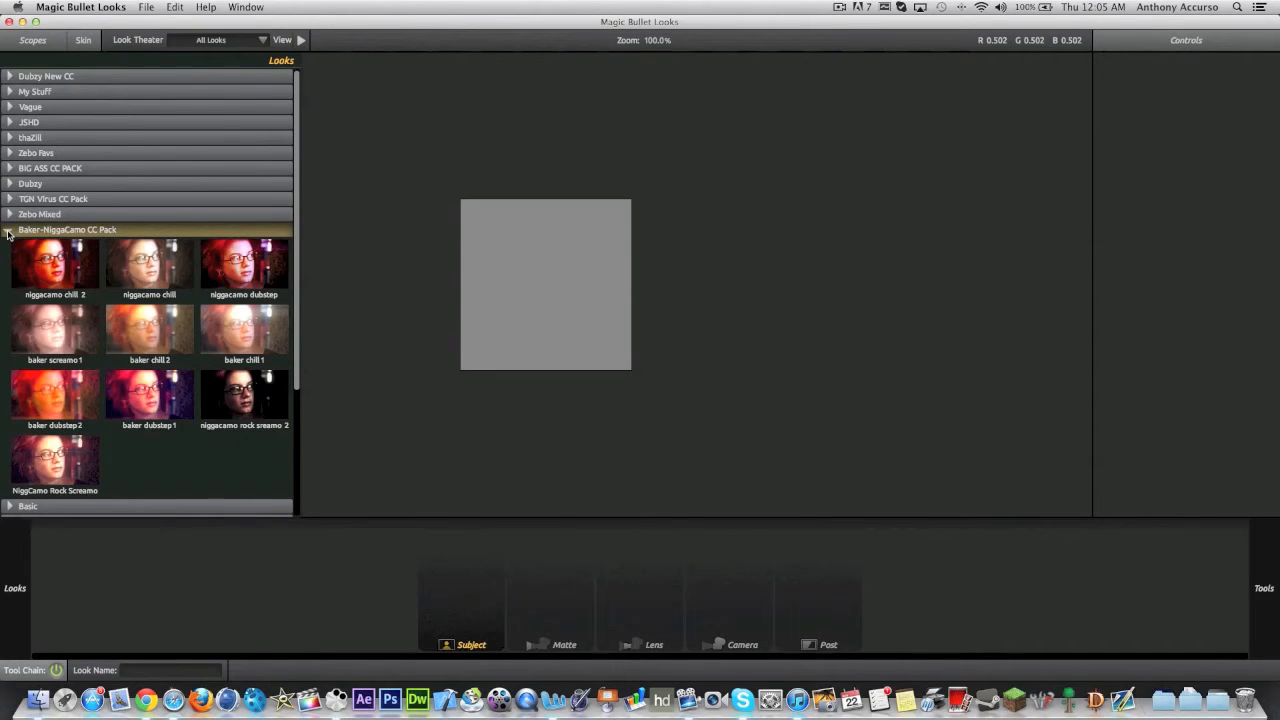
left_click(10, 229)
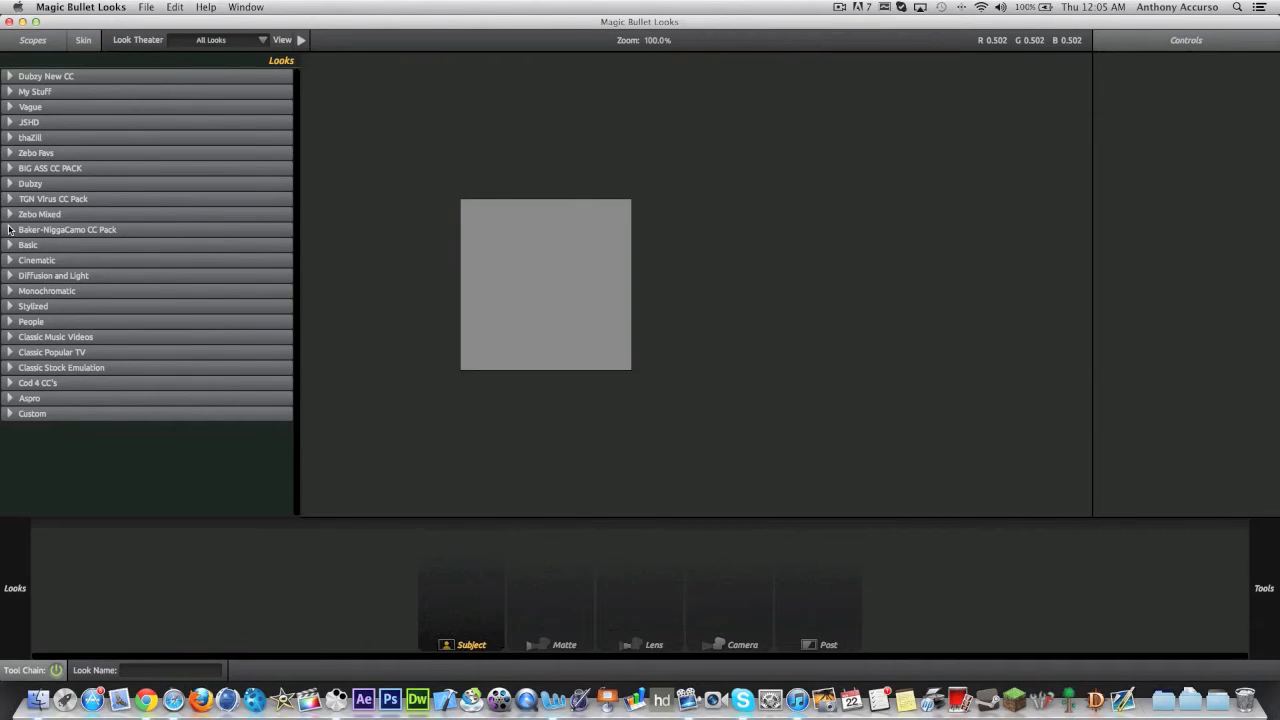
mouse_move(12, 244)
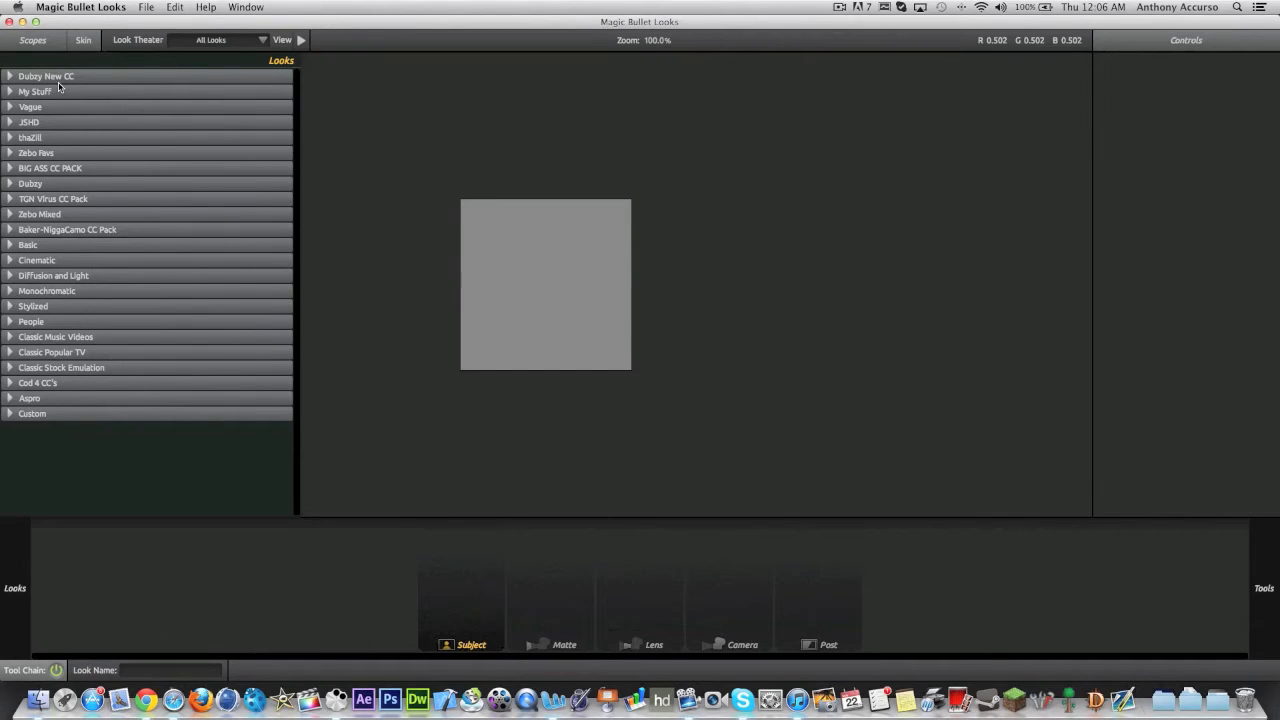
mouse_move(75, 153)
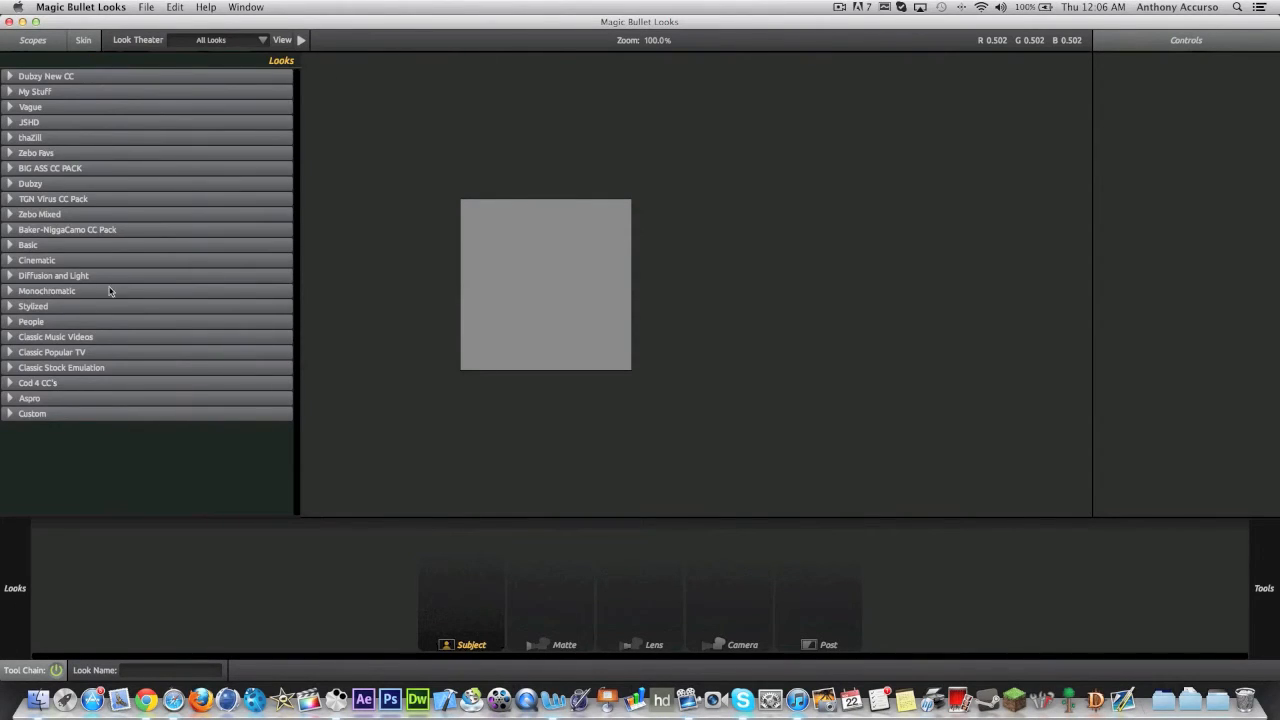
mouse_move(86, 323)
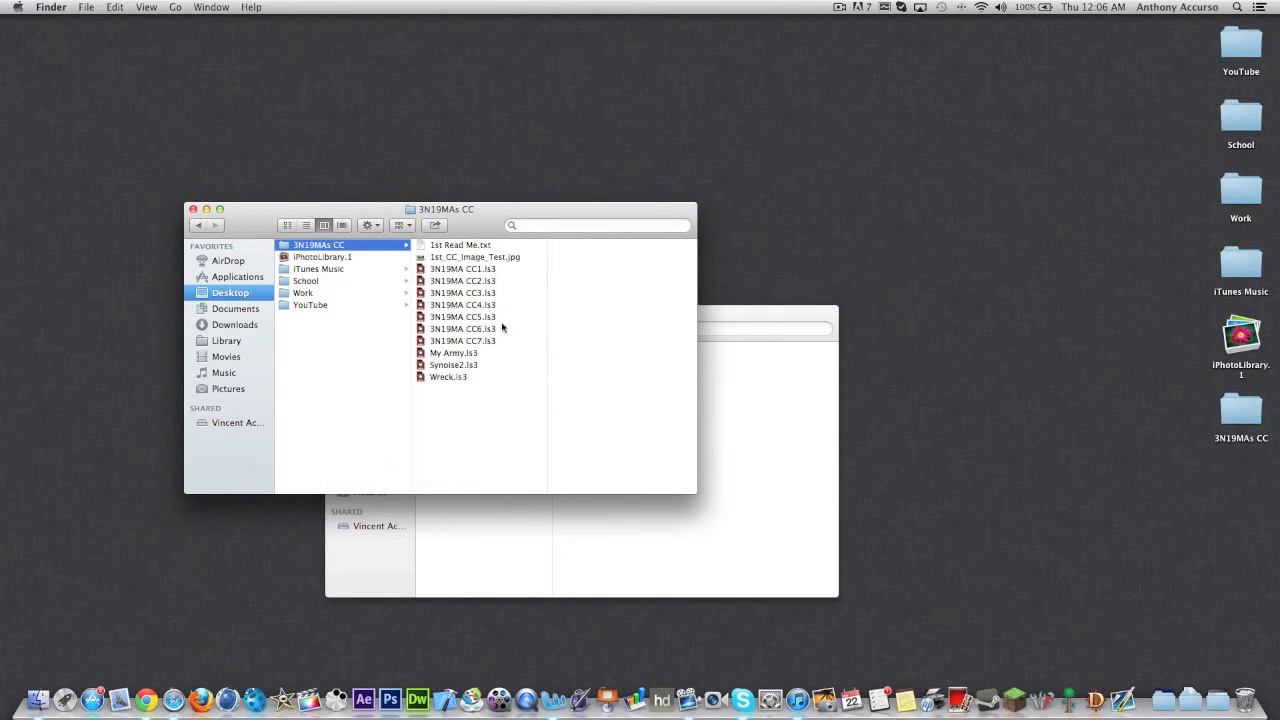
Step: Browse a second Finder window to Macintosh HD > Library > Application Support > LooksBuilder > Looks
left_click(175, 7)
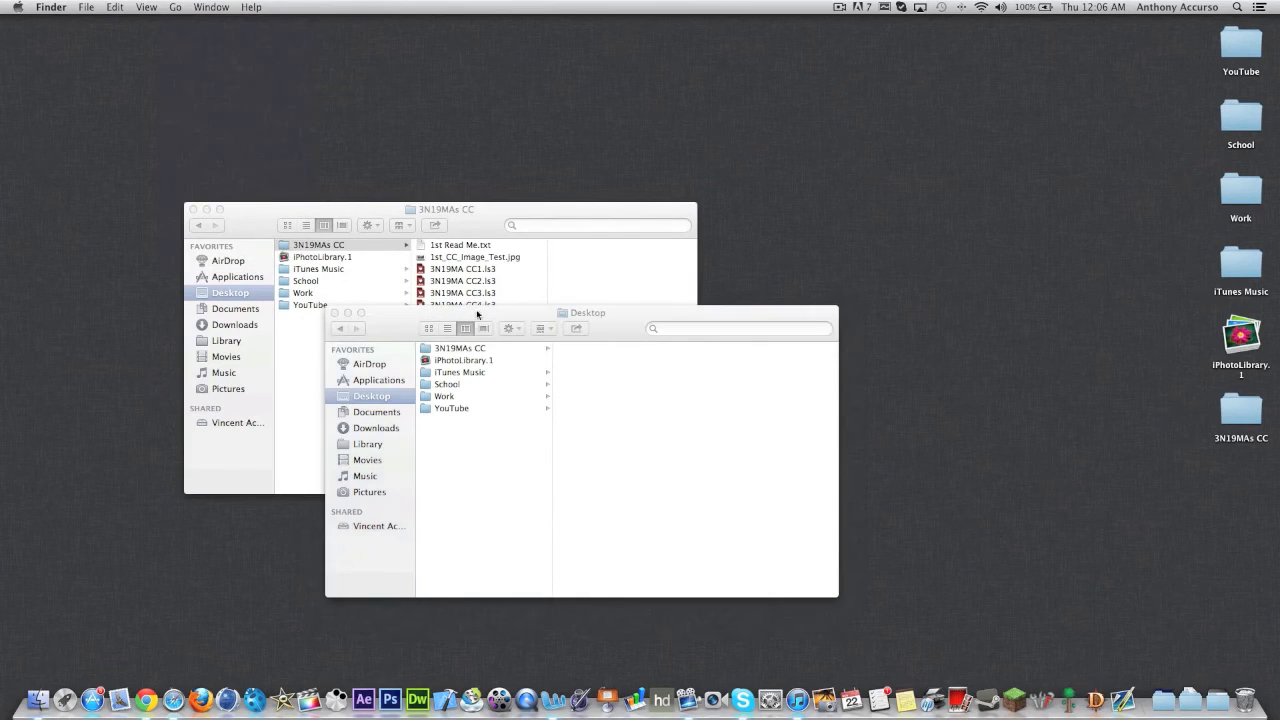
left_click(176, 7)
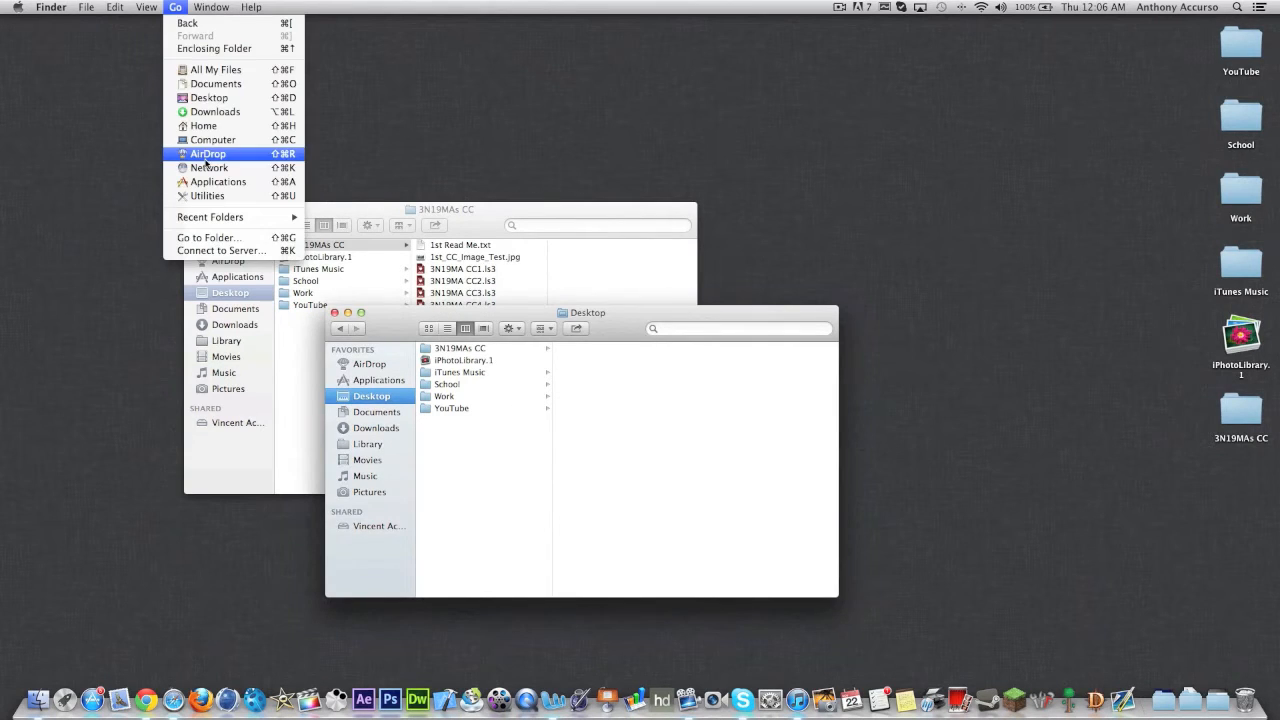
left_click(214, 139)
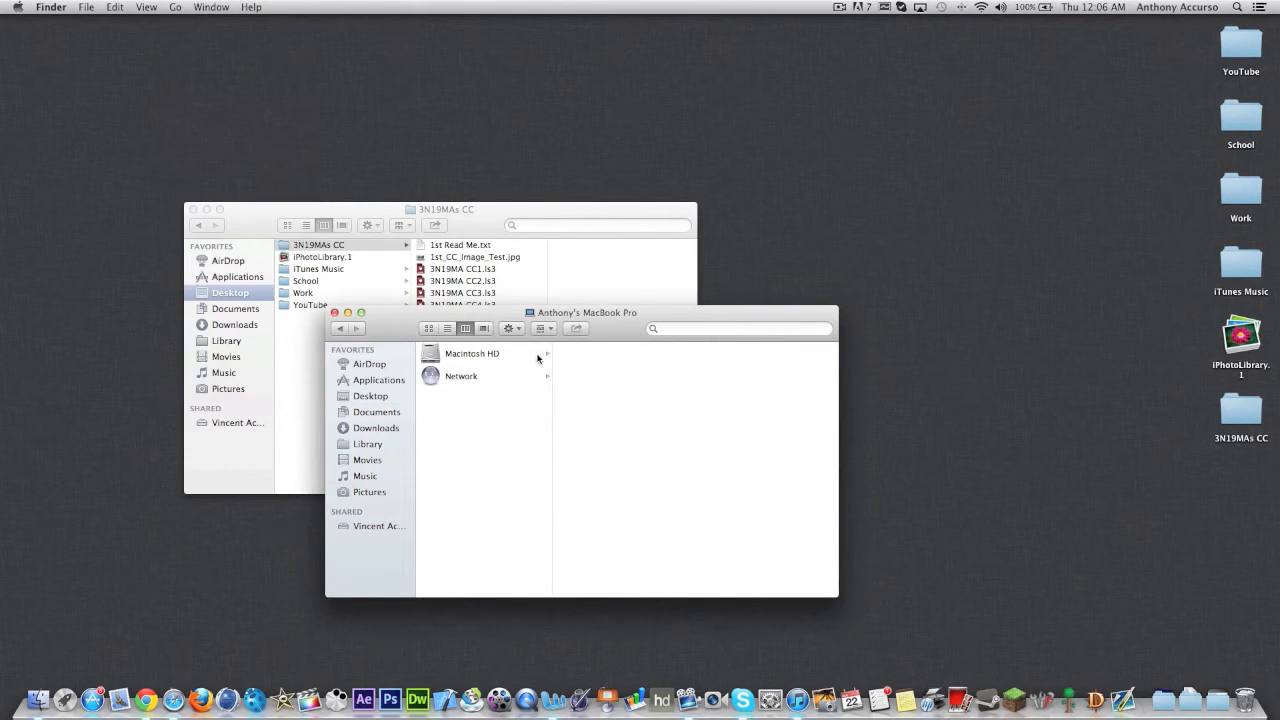
left_click(471, 353)
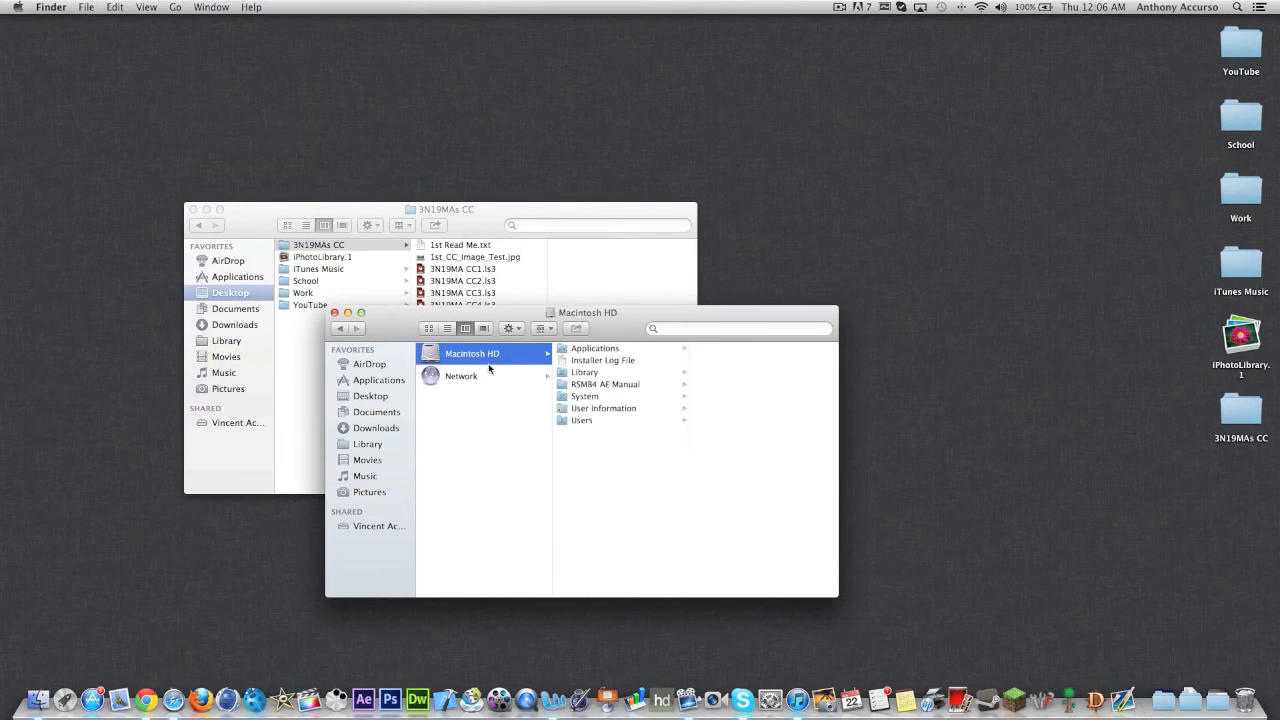
mouse_move(610, 378)
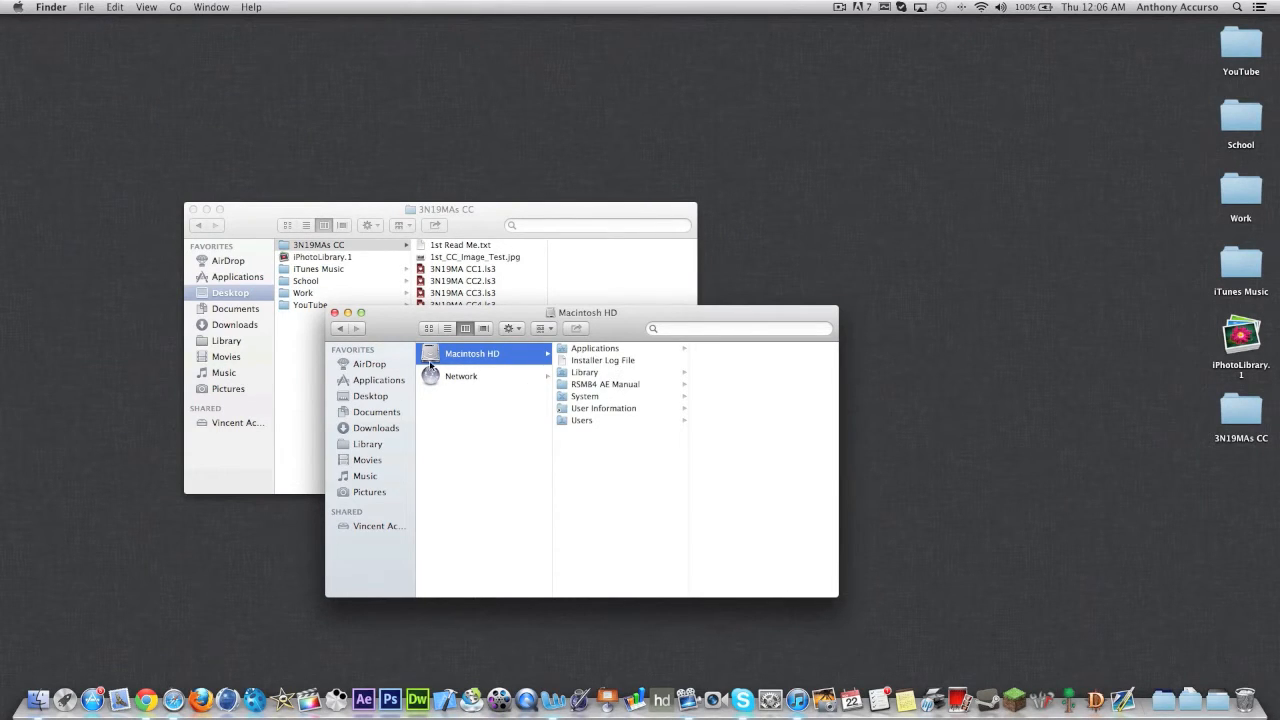
mouse_move(615, 353)
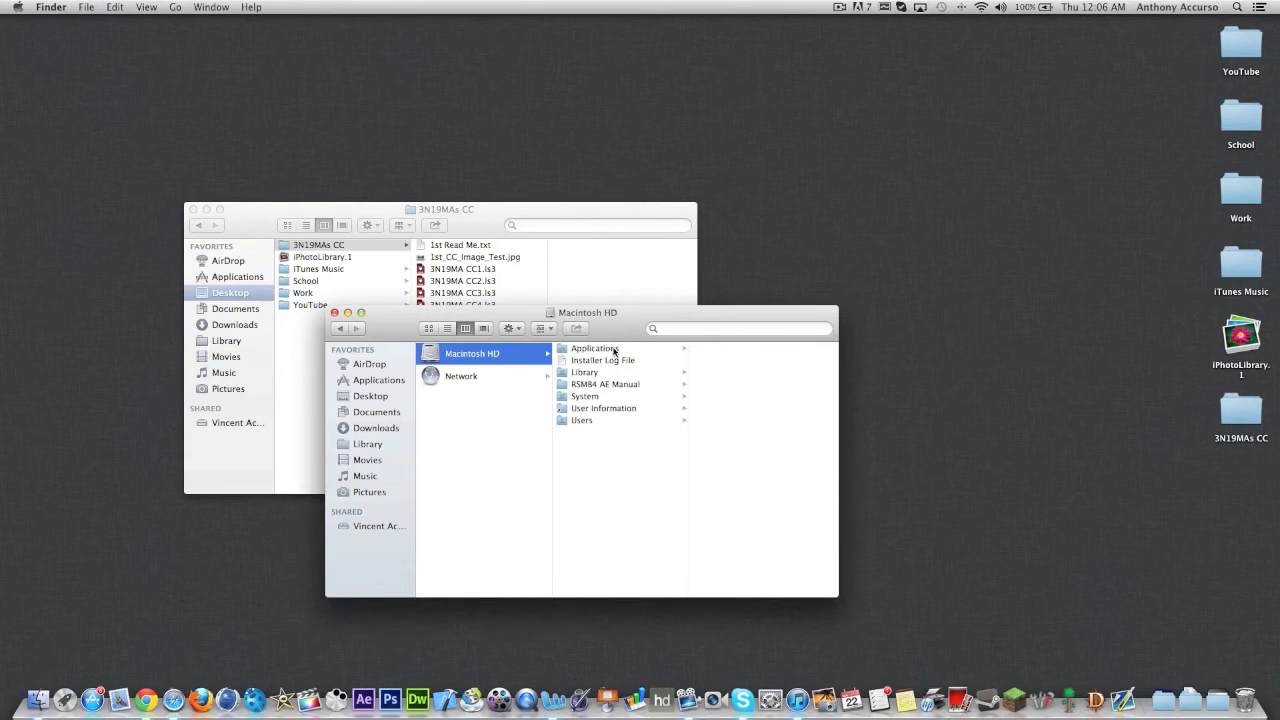
left_click(584, 371)
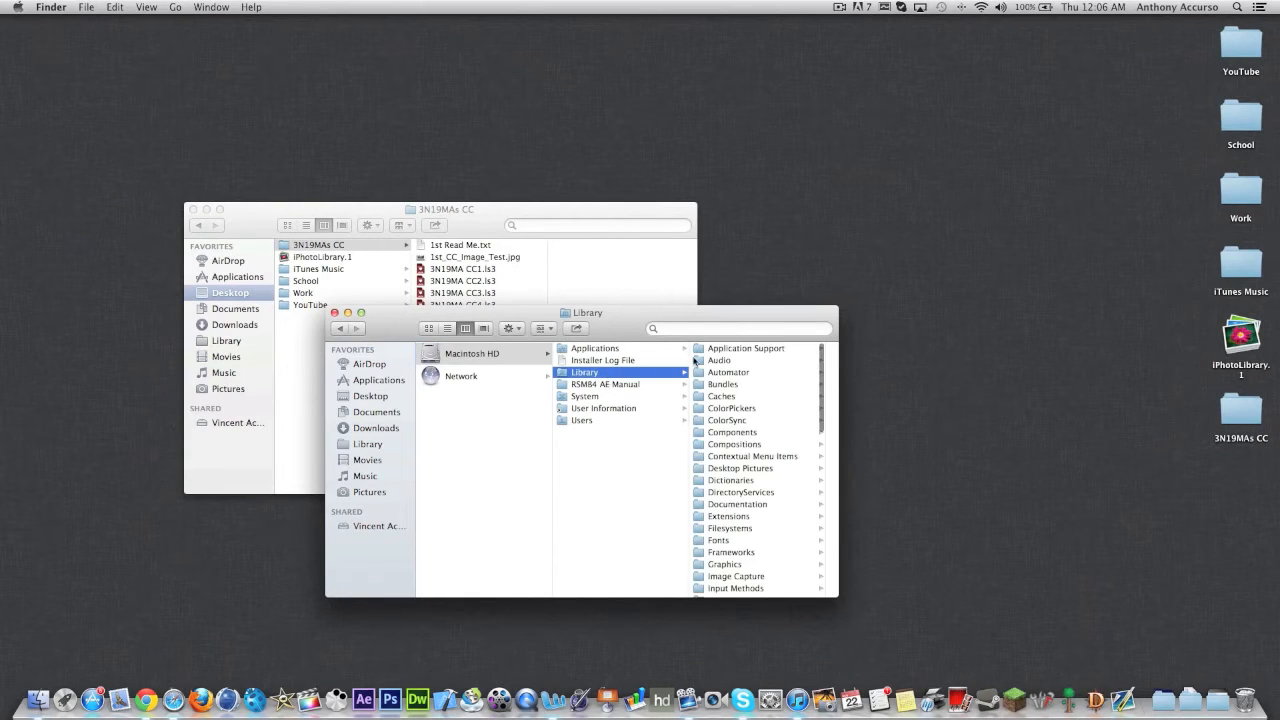
left_click(595, 348)
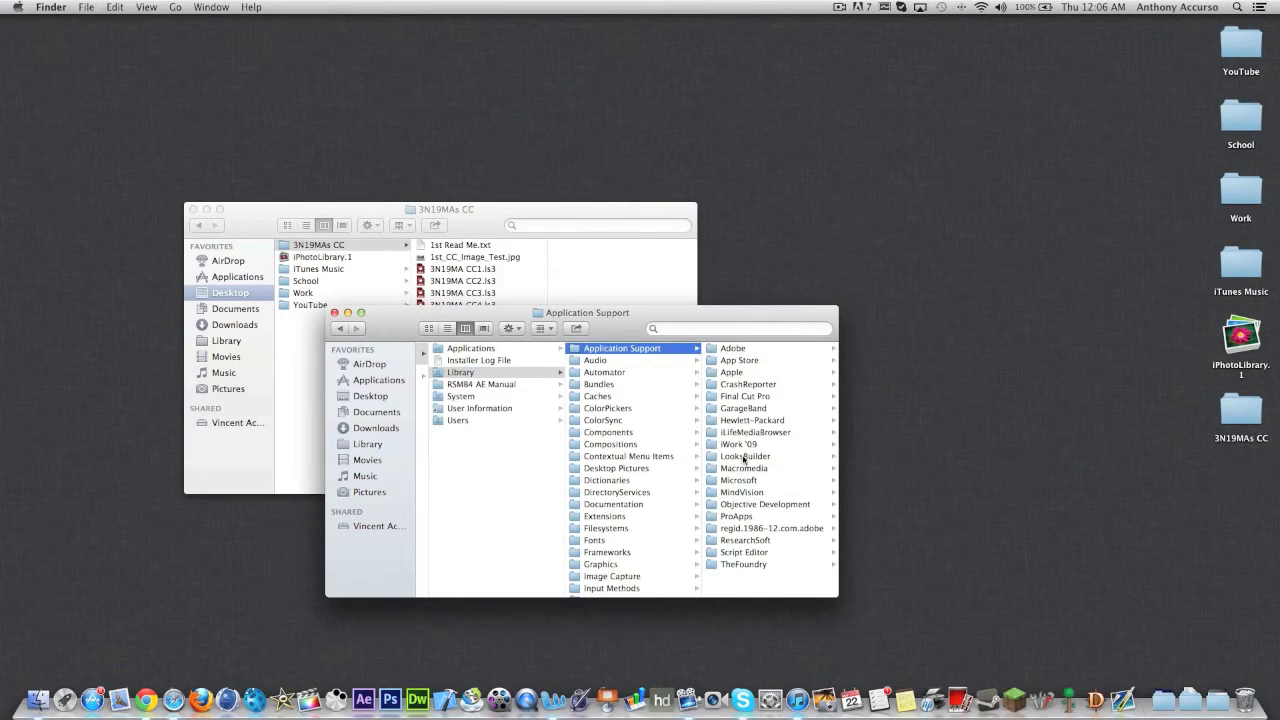
left_click(744, 456)
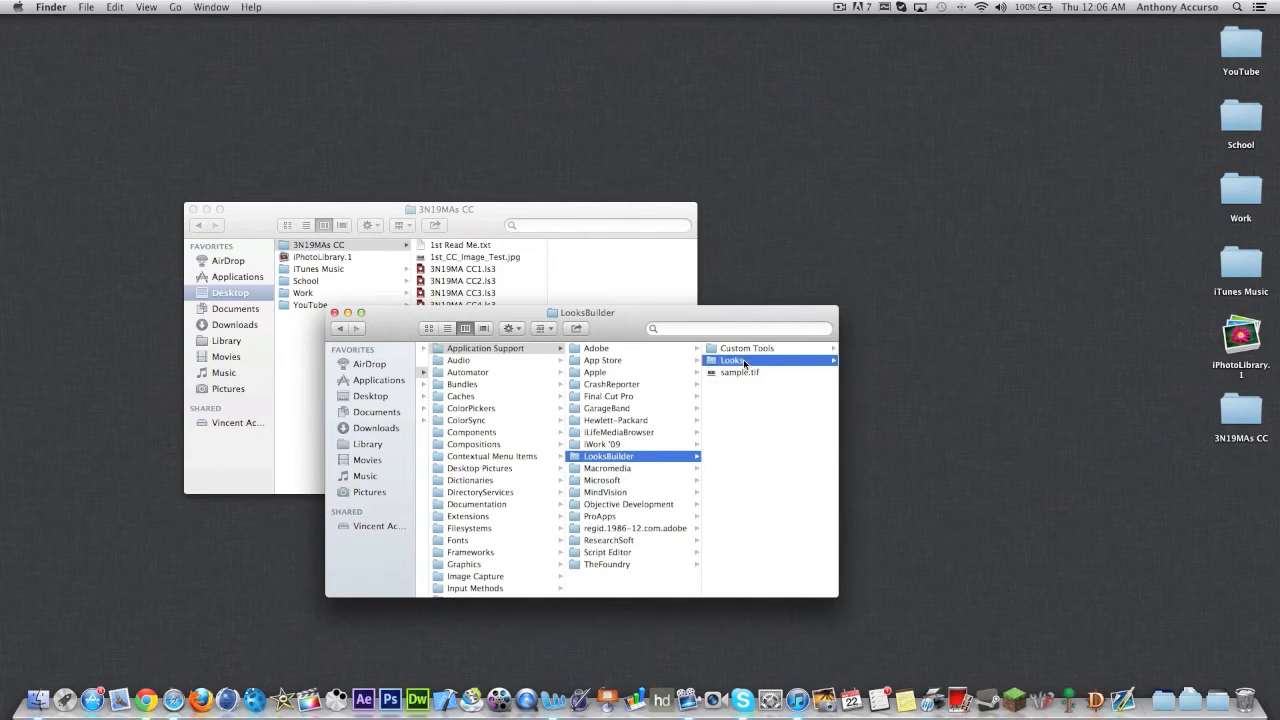
left_click(733, 360)
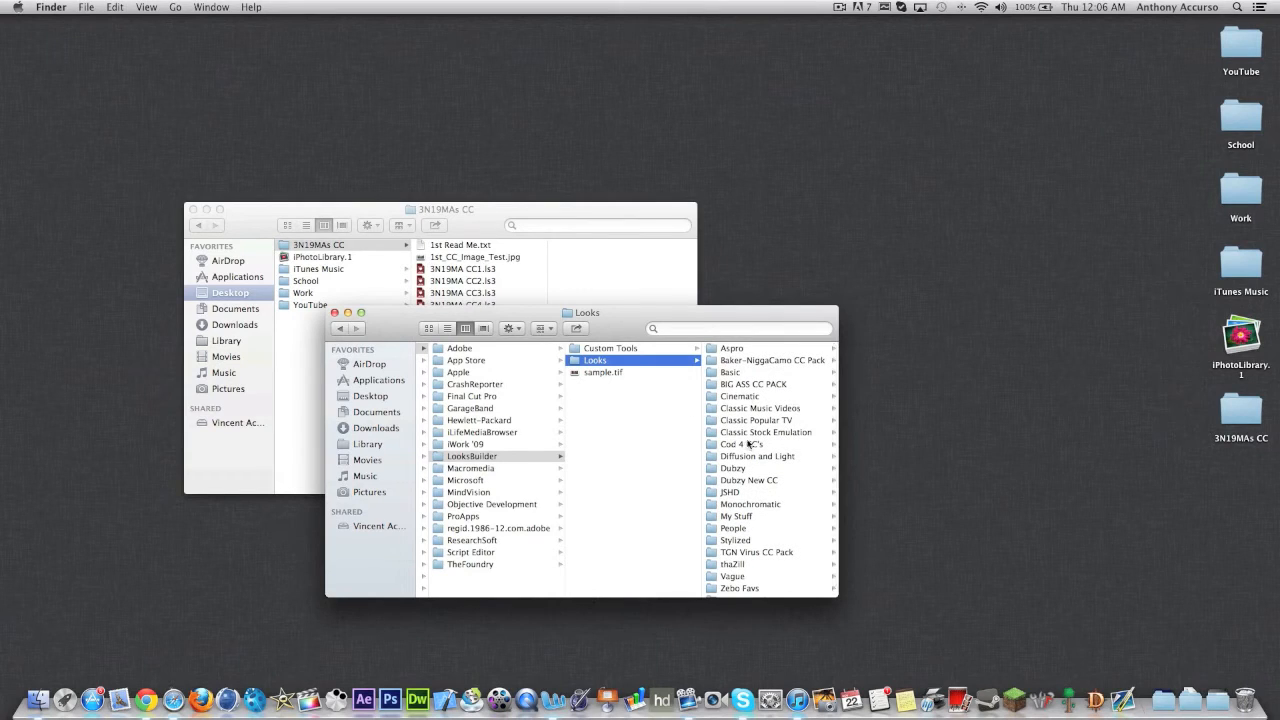
mouse_move(758, 400)
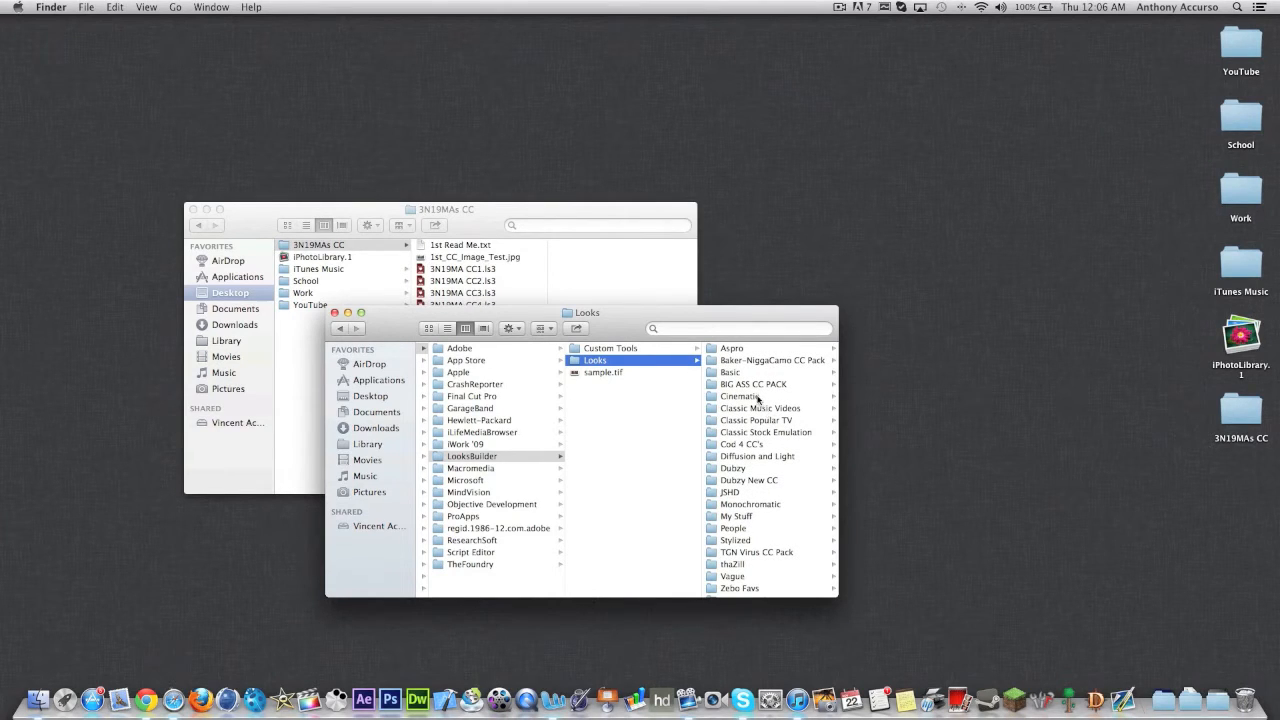
mouse_move(773, 479)
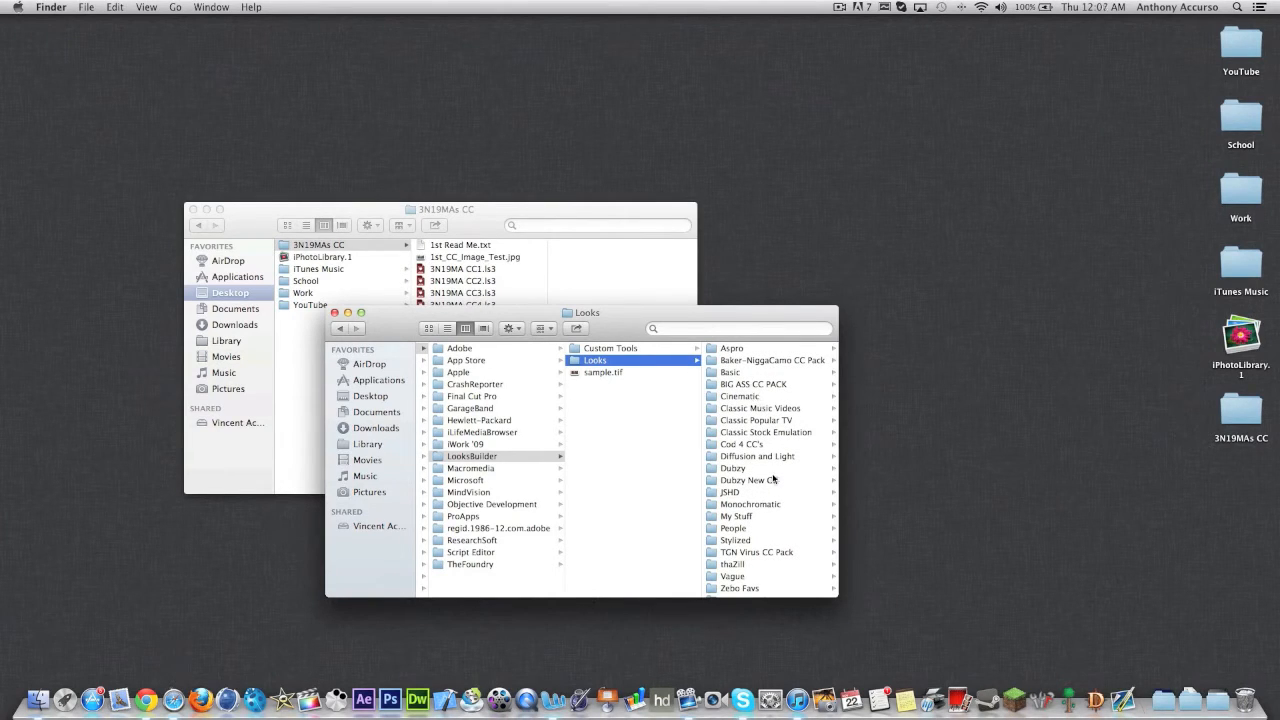
mouse_move(765, 541)
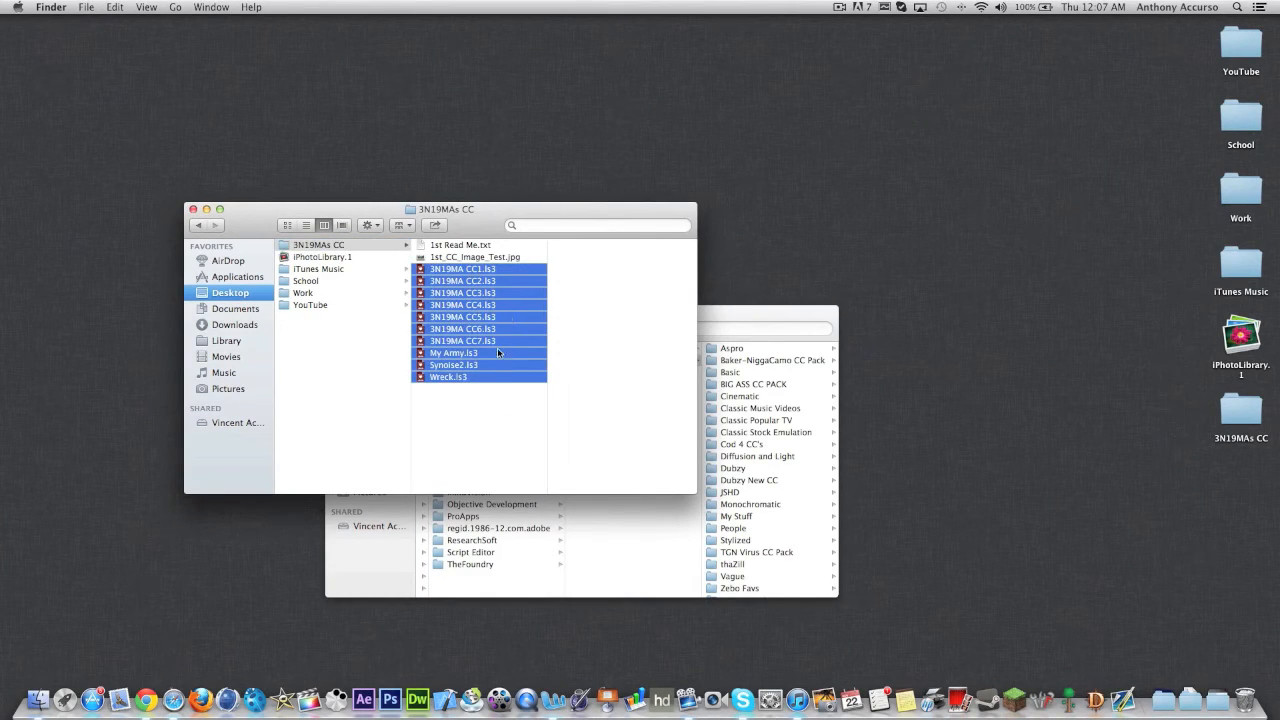
Step: Move the 3N19MAs CC folder into the Looks folder, authenticating with the administrator password
left_click(463, 405)
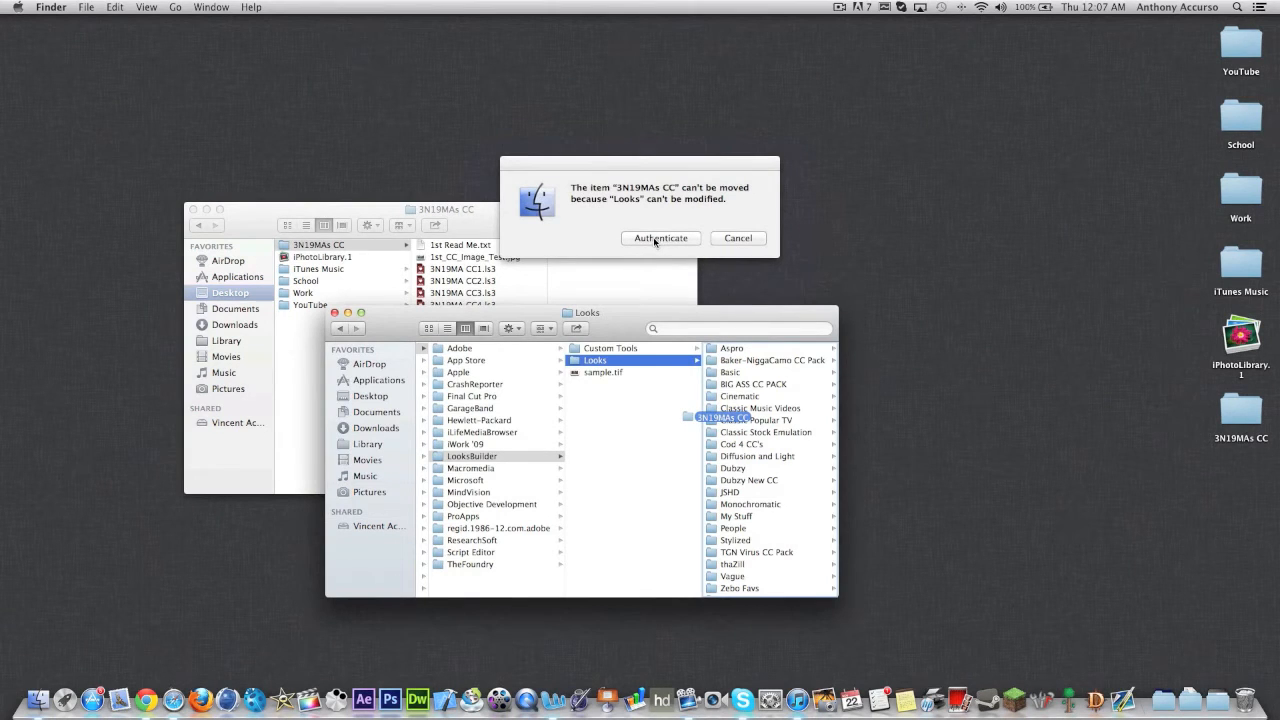
left_click(660, 238)
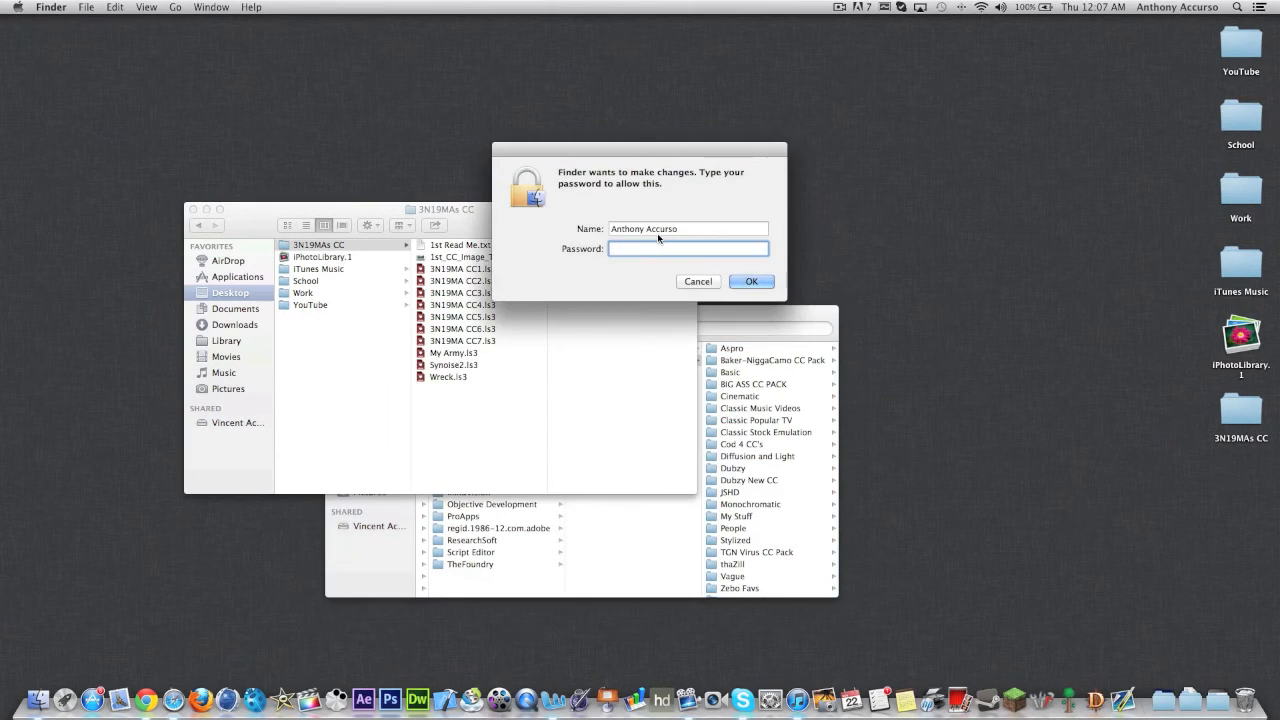
type("••••••")
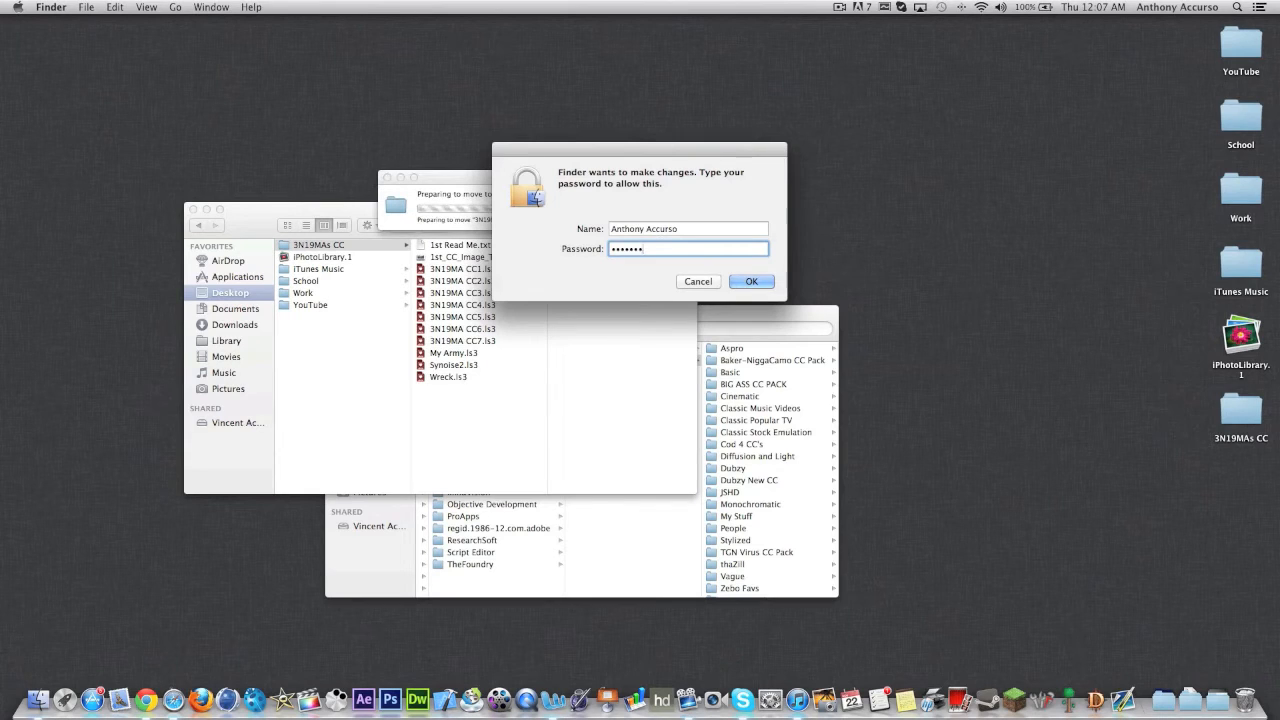
left_click(751, 281)
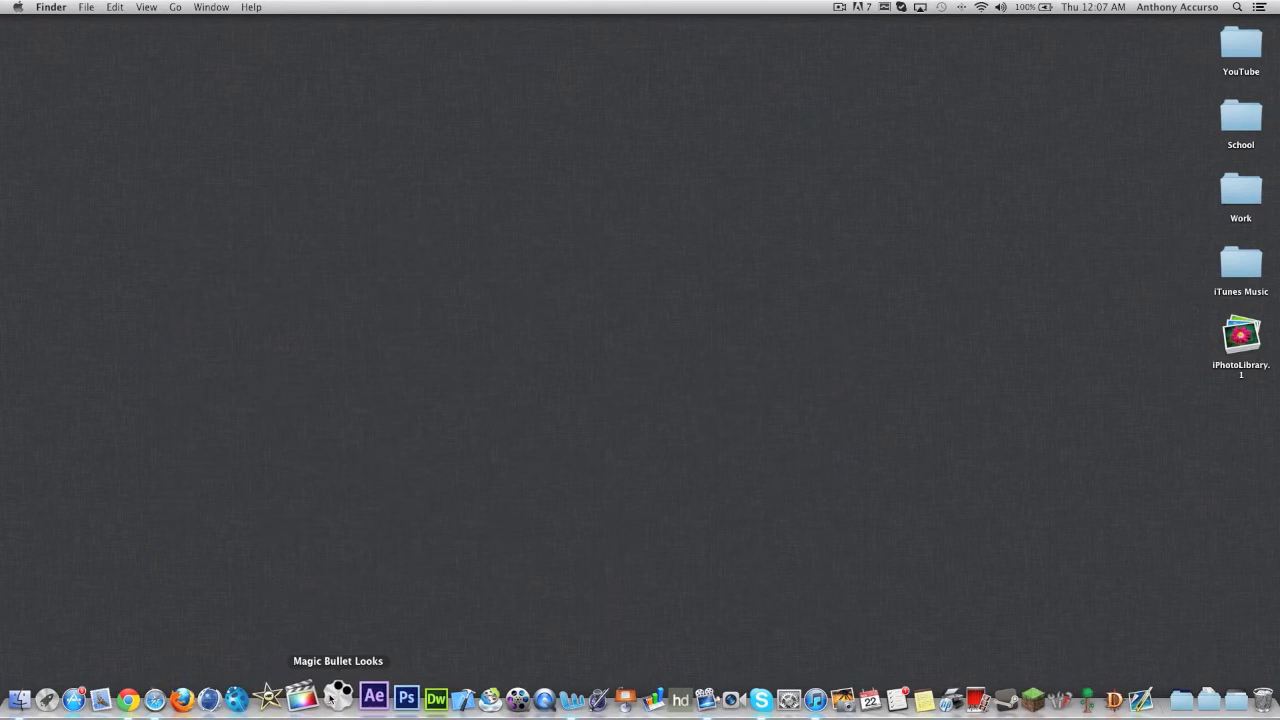
Step: Relaunch Magic Bullet Looks, expand the 3N19MAs CC category, then browse the Lens tools
left_click(338, 697)
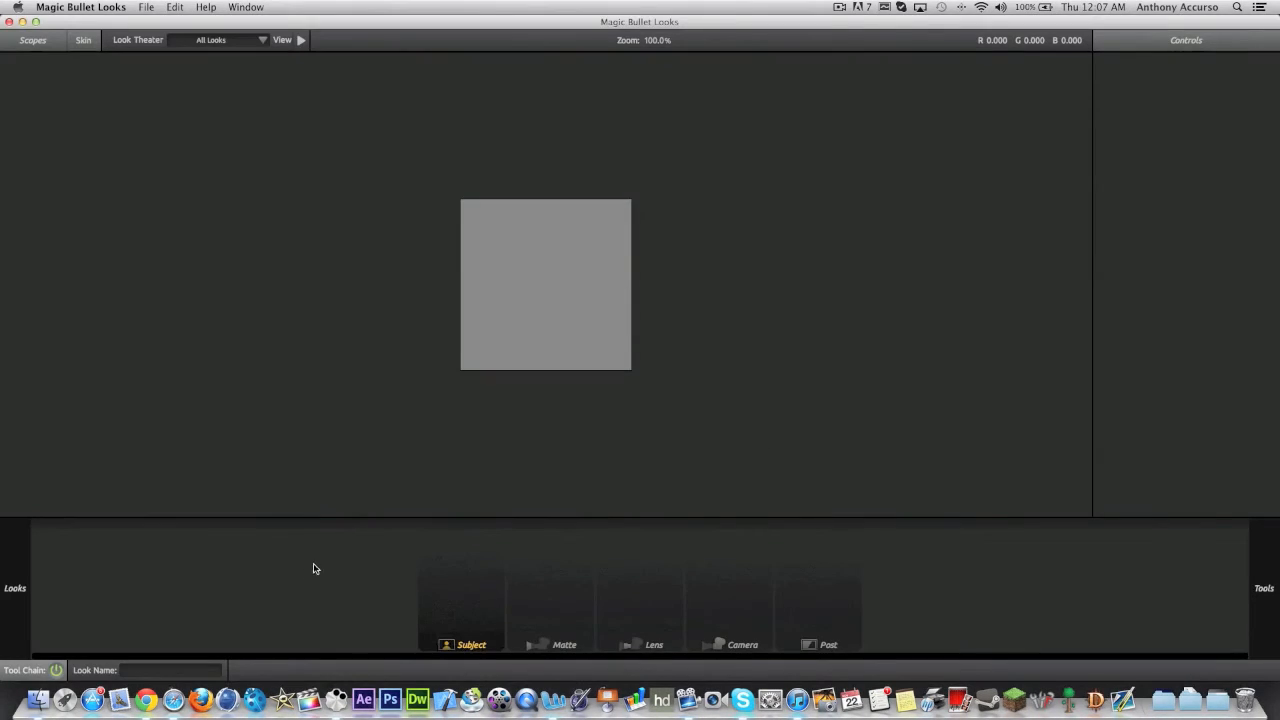
left_click(14, 588)
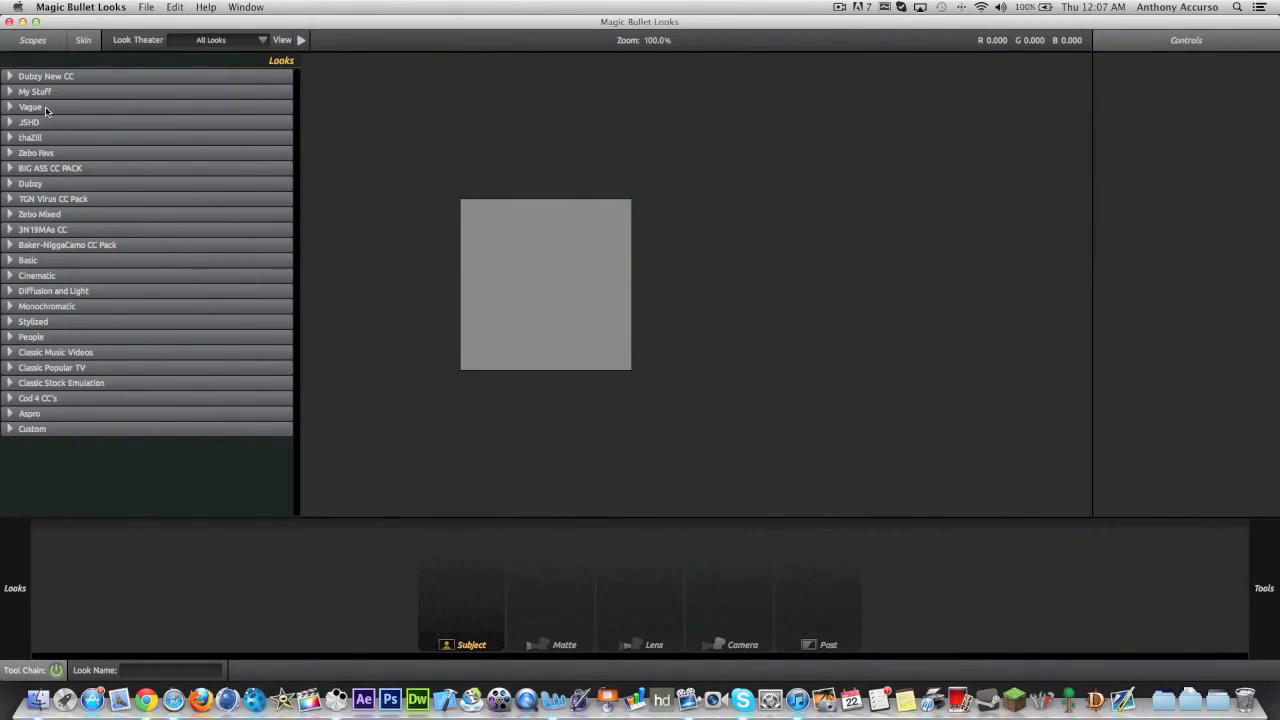
mouse_move(10, 232)
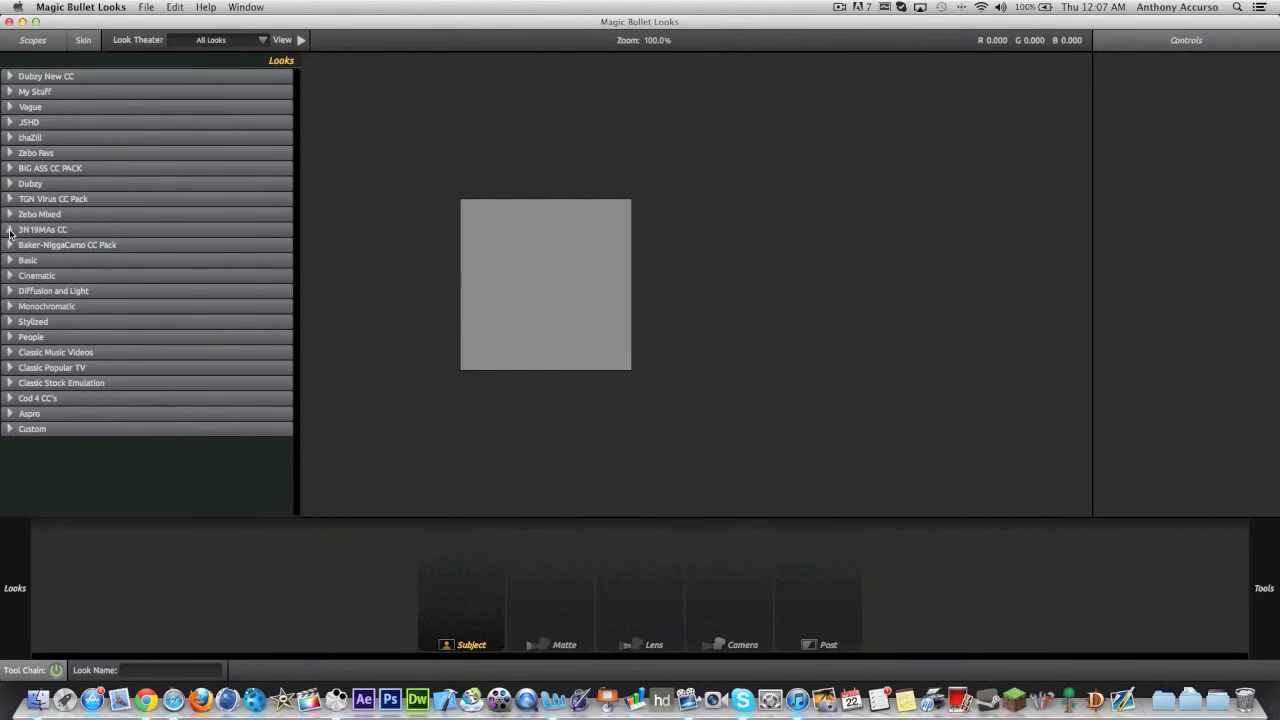
left_click(10, 230)
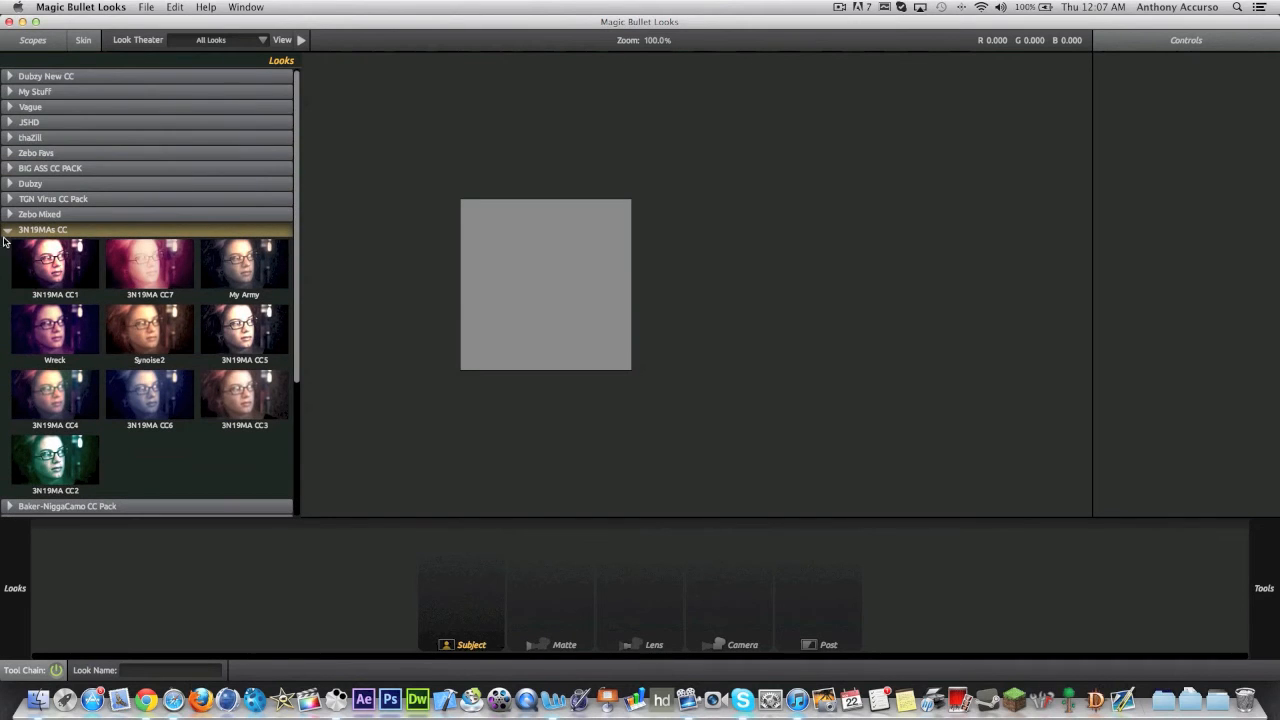
left_click(42, 229)
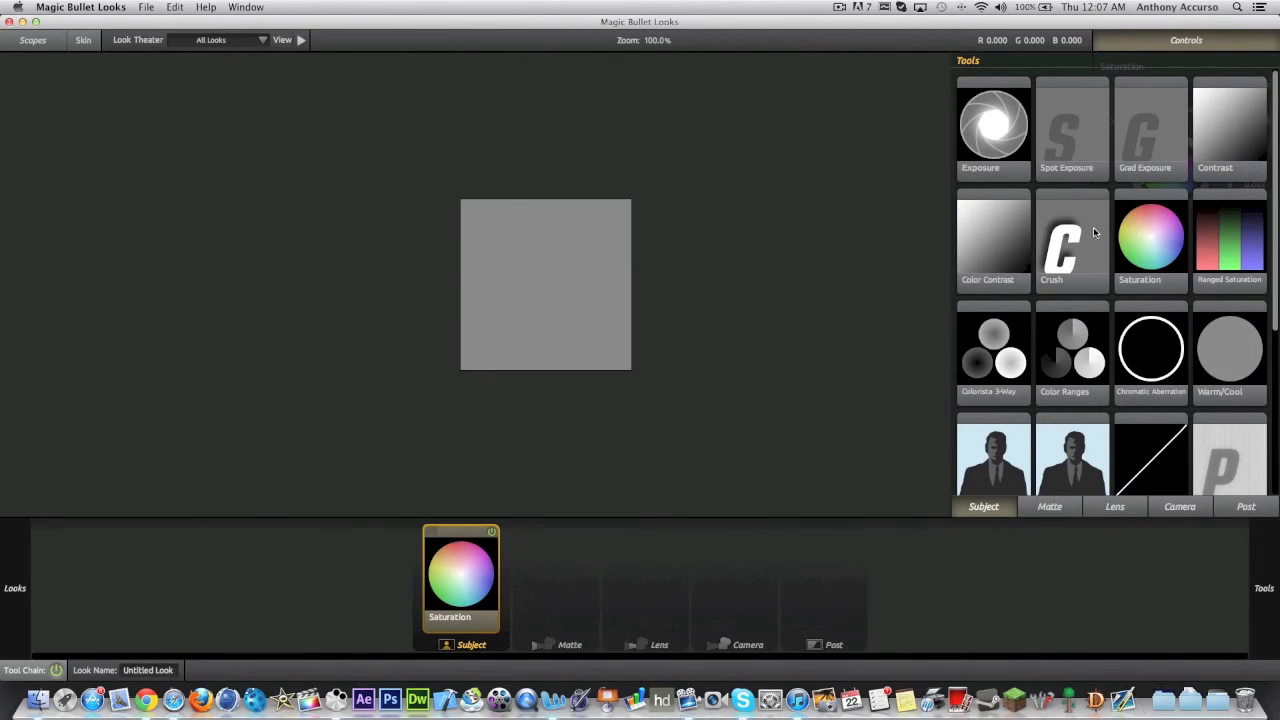
left_click(1114, 506)
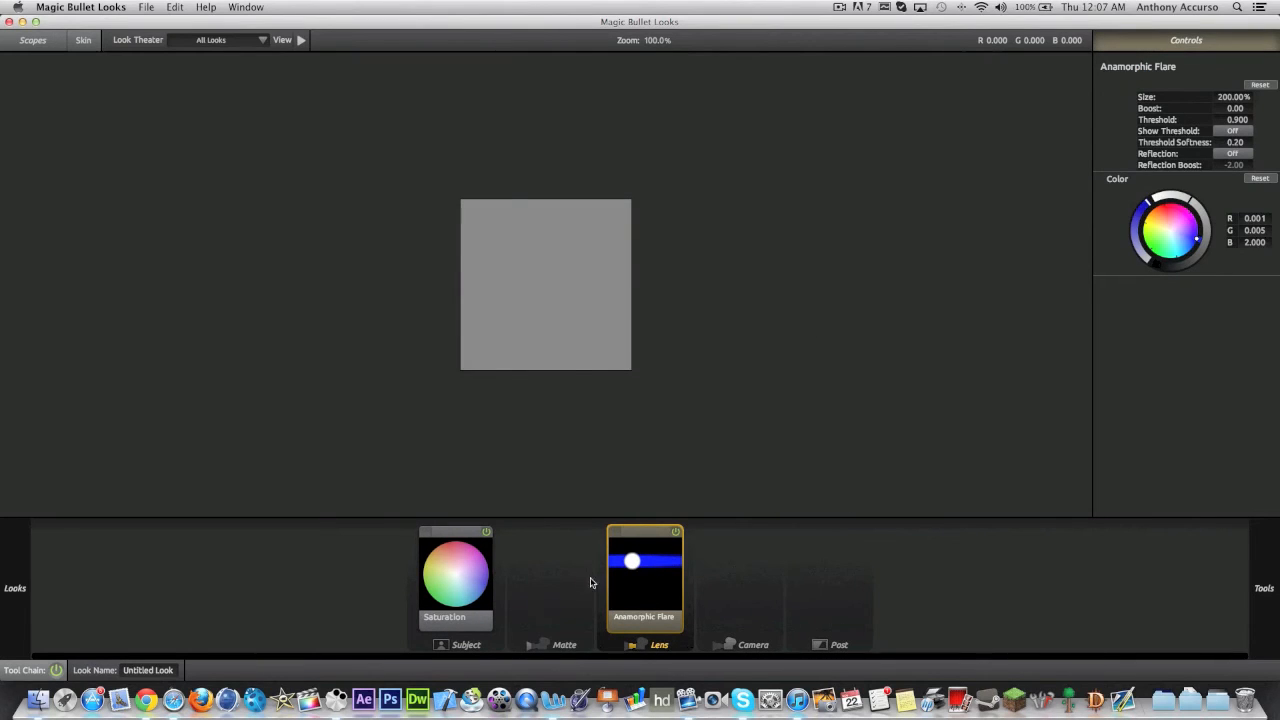
mouse_move(490, 635)
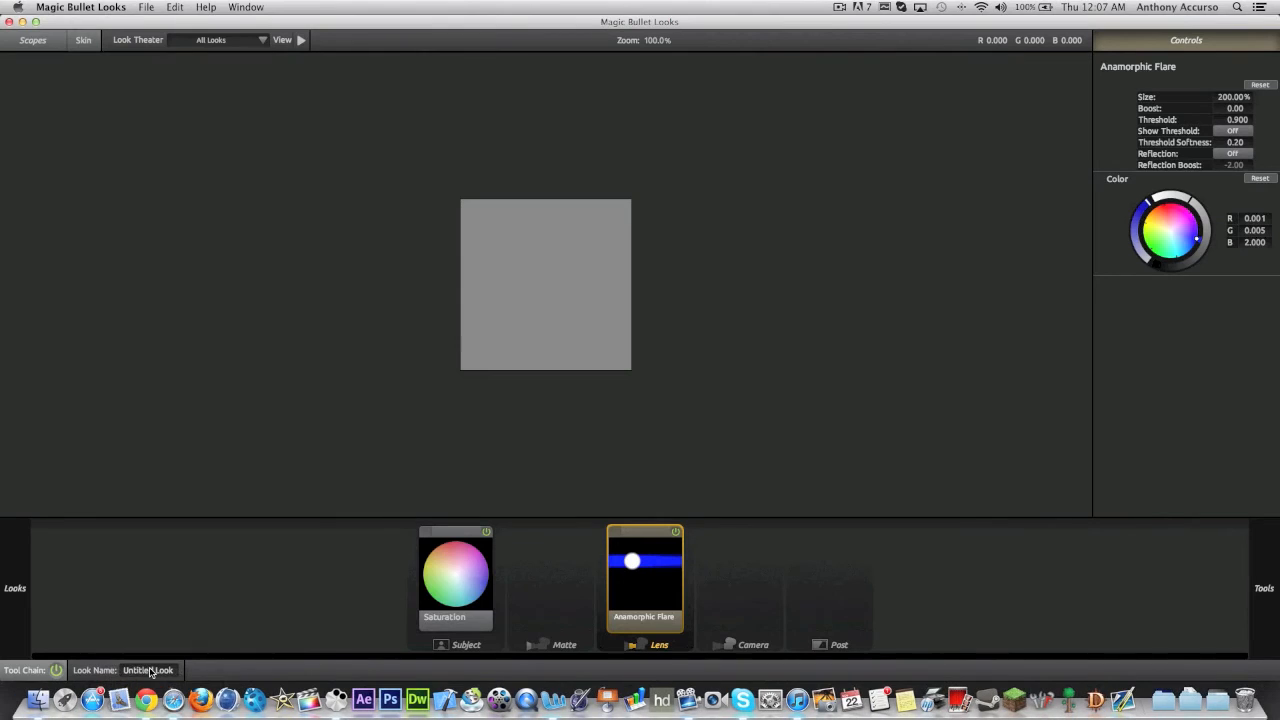
Step: Select the untitled look's name for editing
left_click(146, 7)
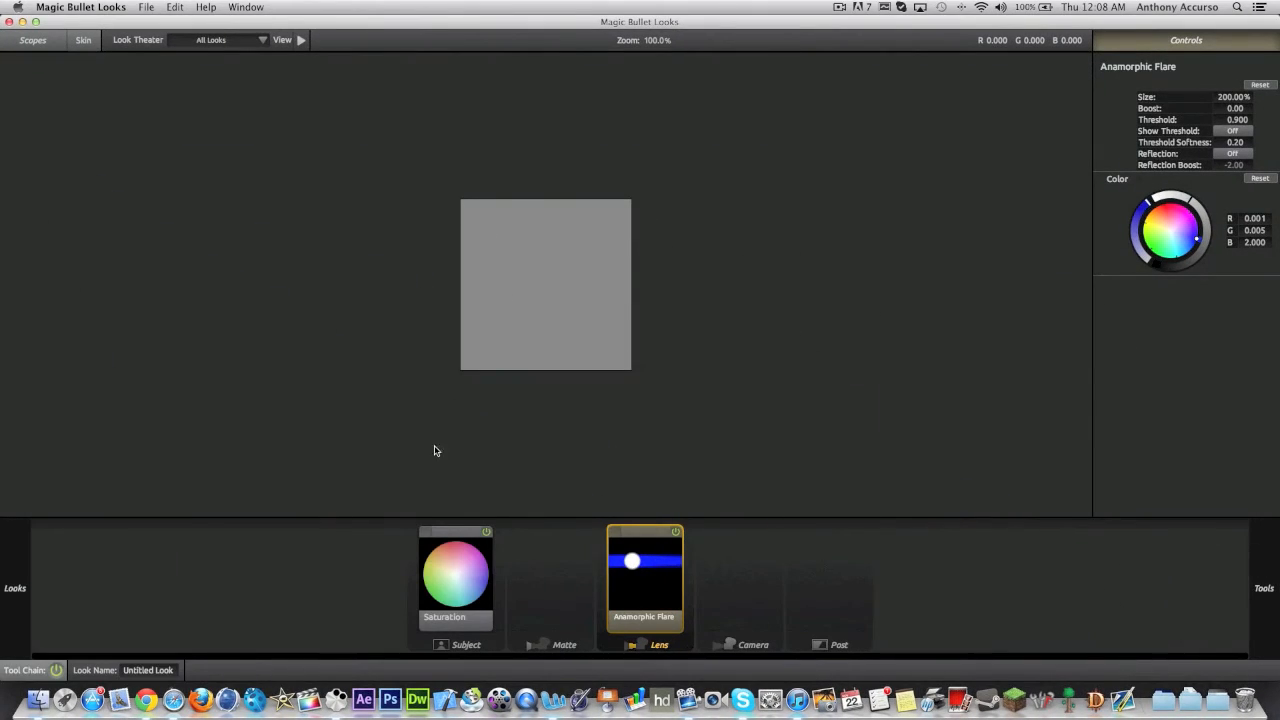
mouse_move(8, 635)
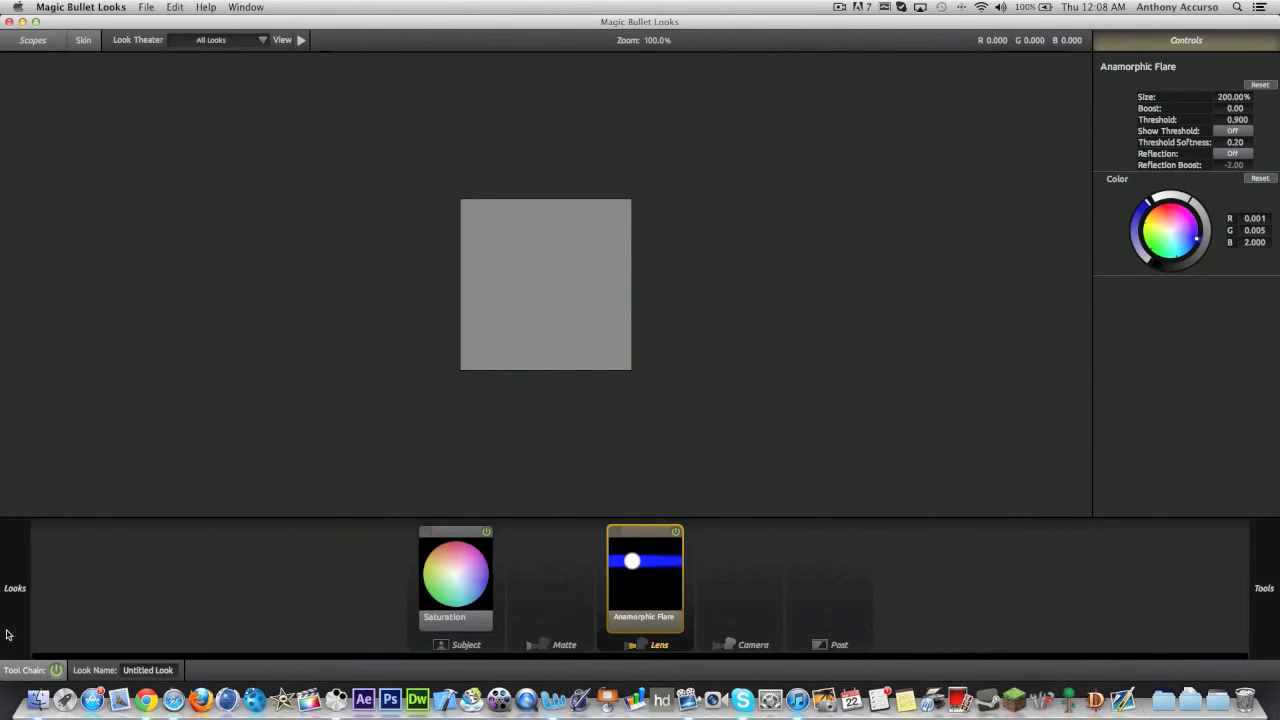
left_click(14, 588)
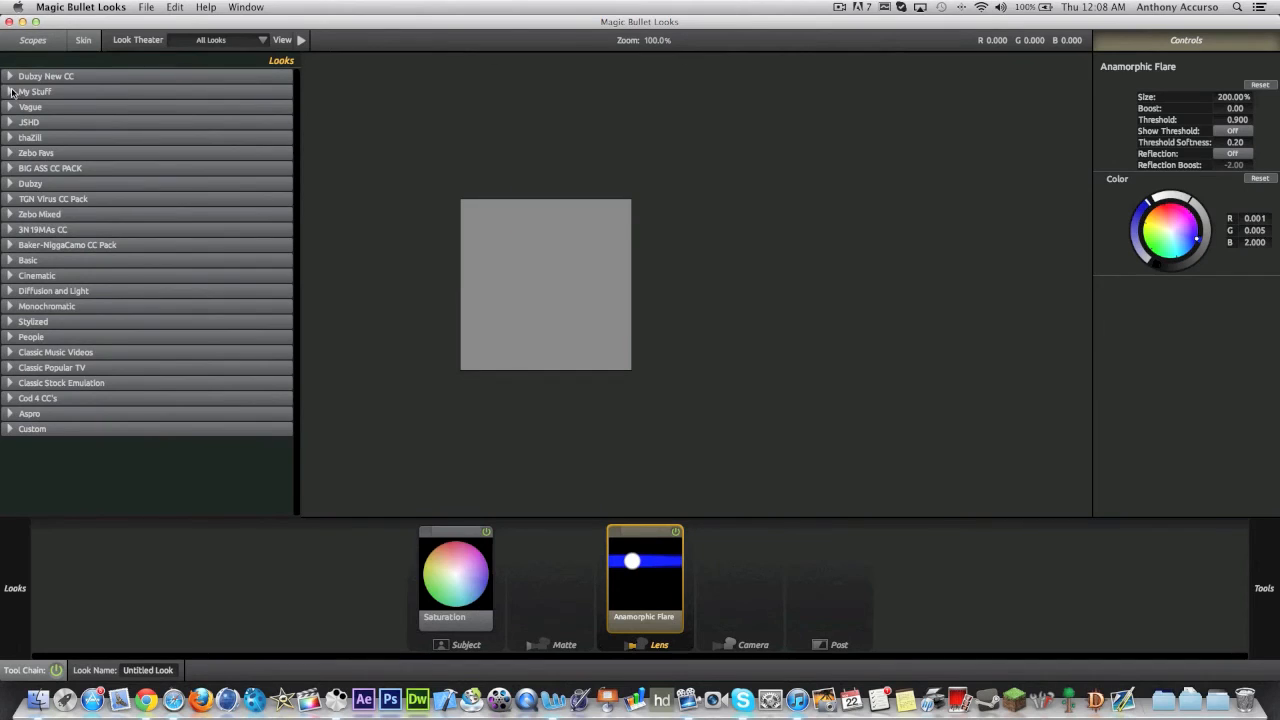
left_click(35, 91)
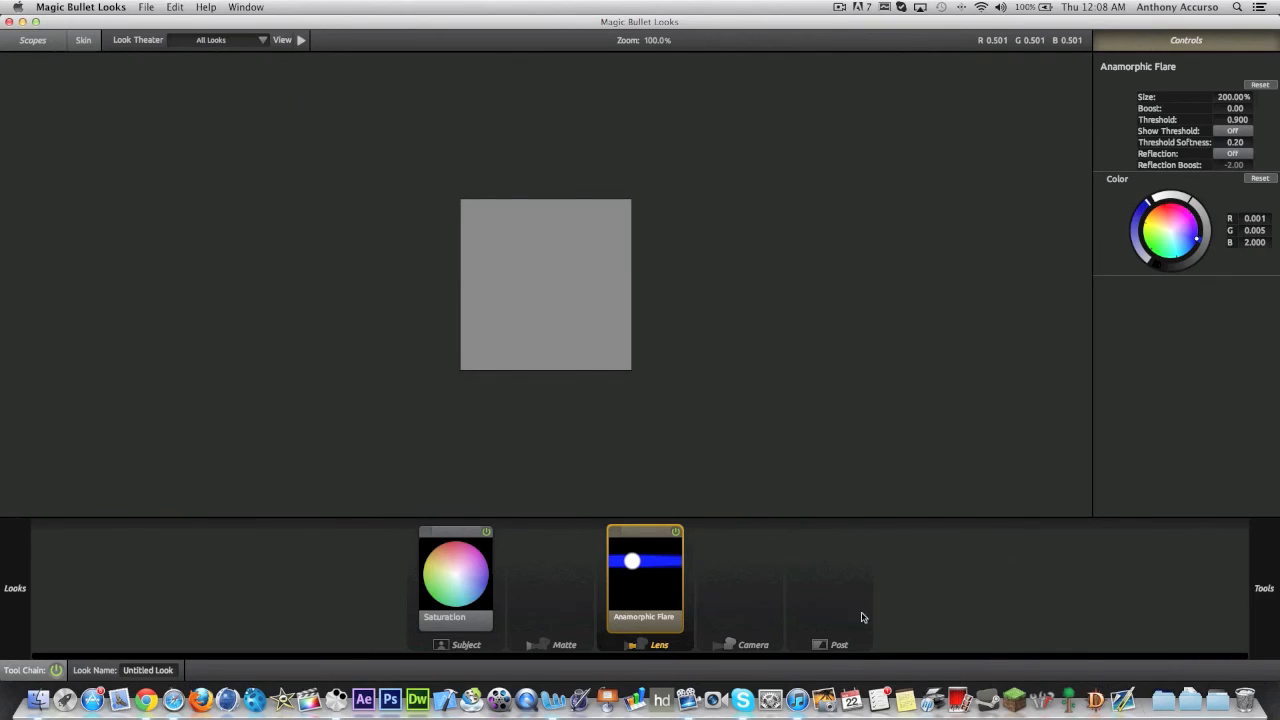
mouse_move(668, 549)
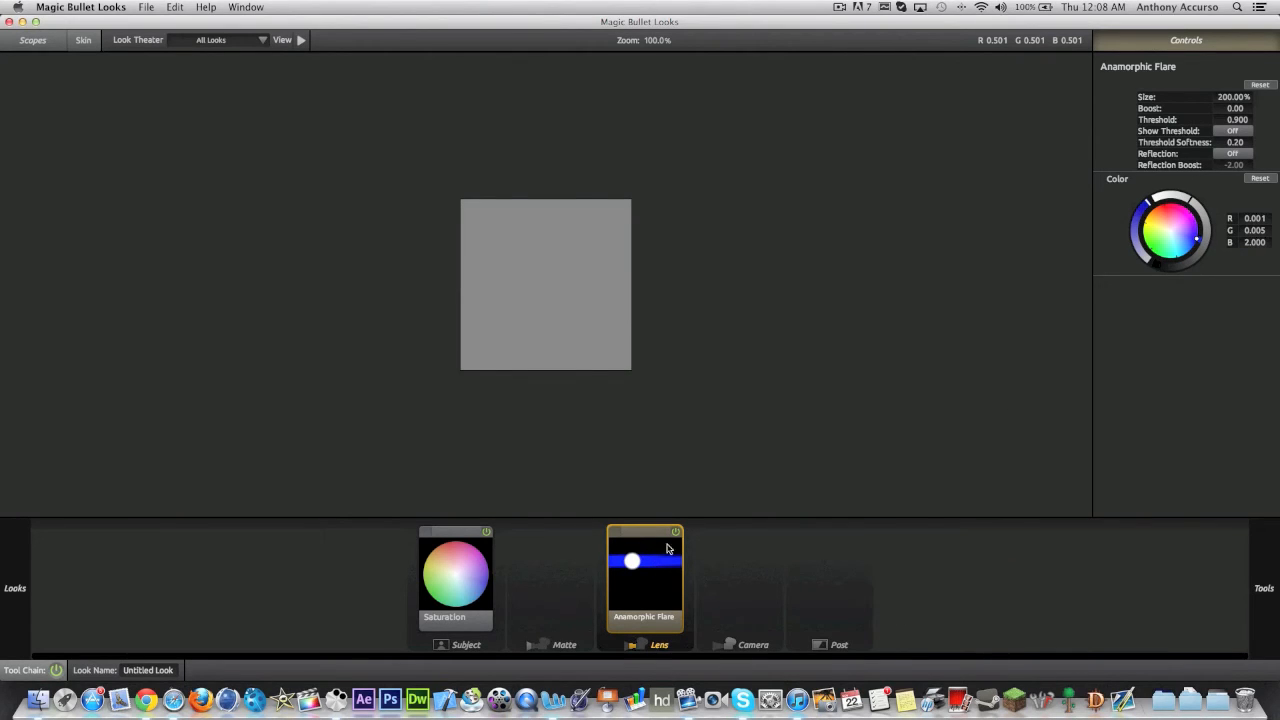
left_click(14, 588)
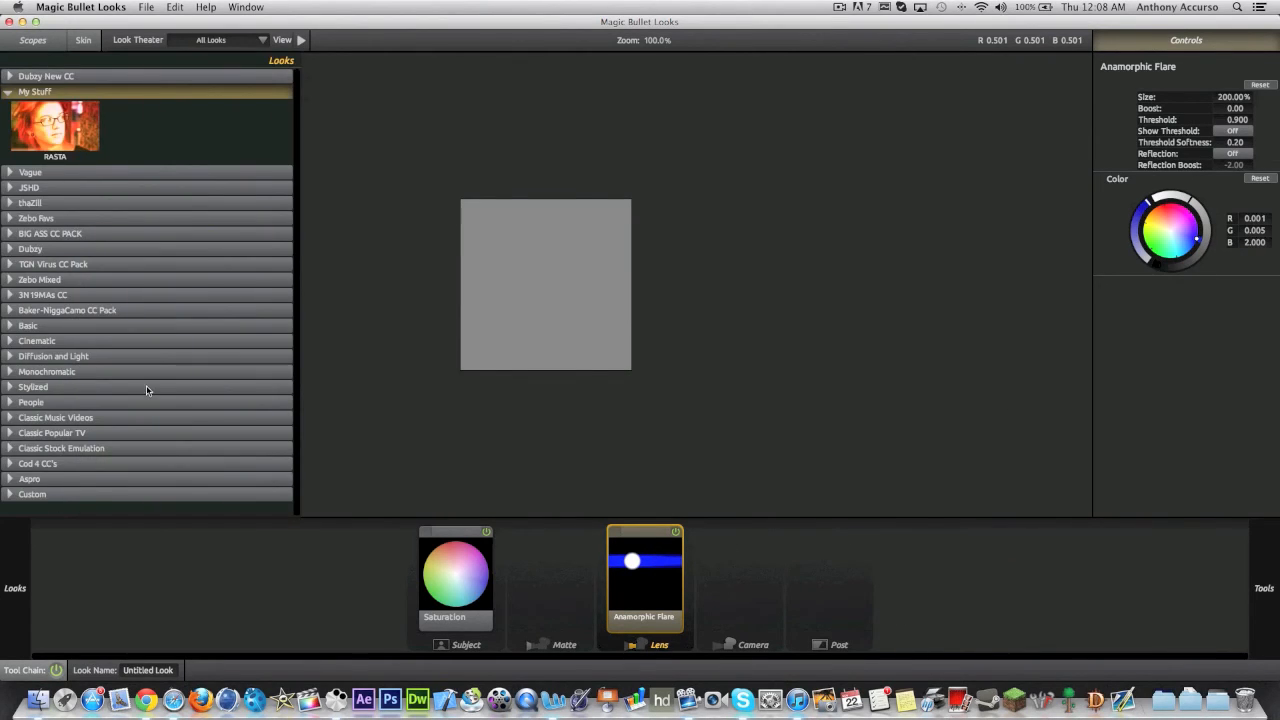
left_click(9, 91)
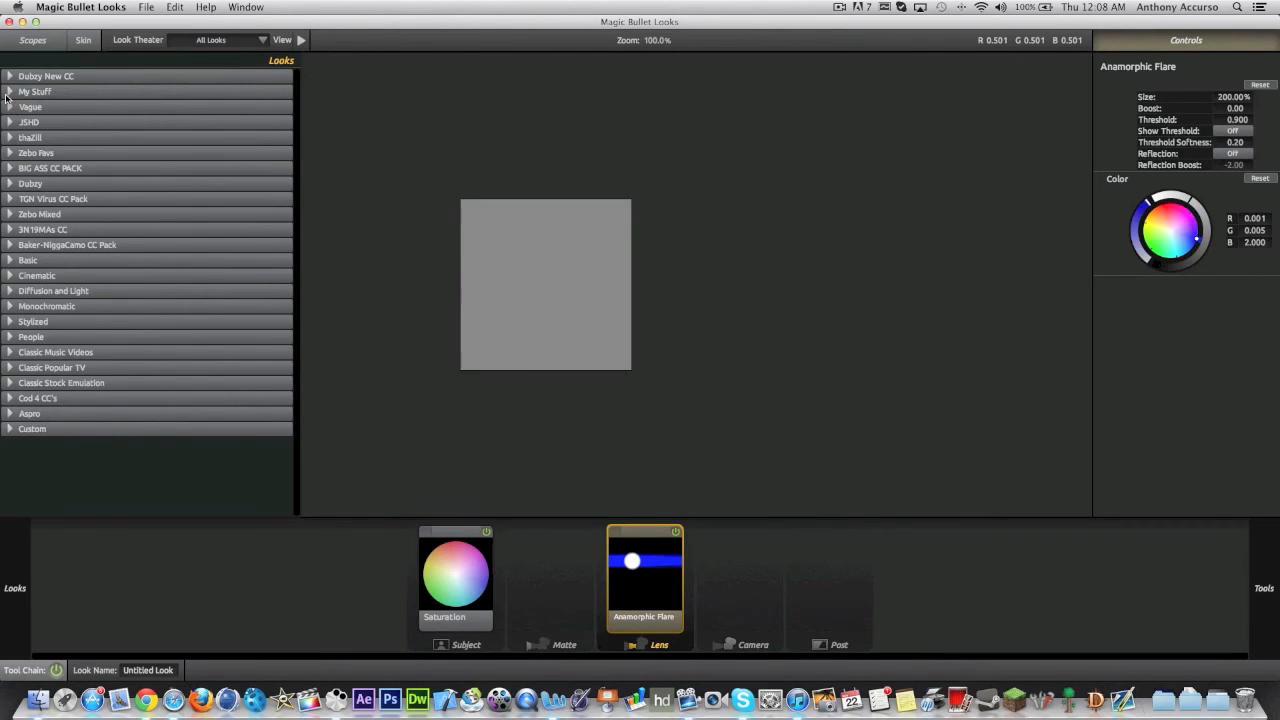
mouse_move(153, 167)
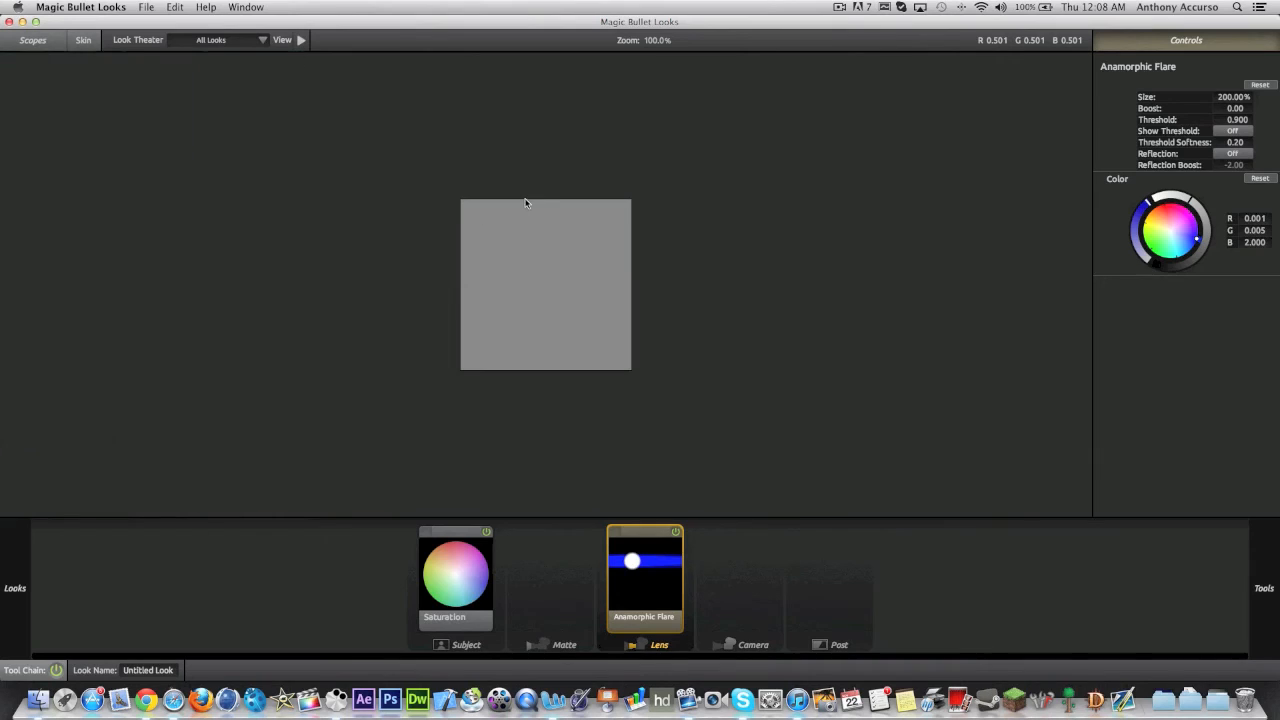
mouse_move(545, 181)
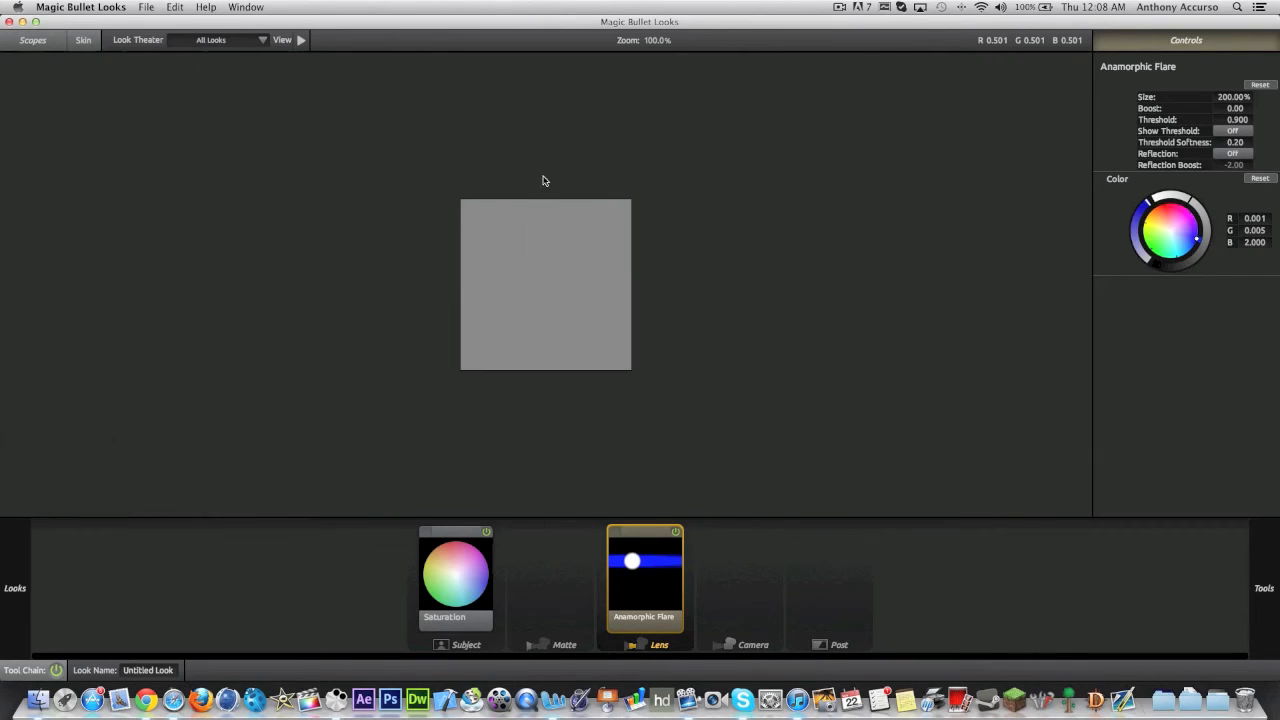
mouse_move(1065, 288)
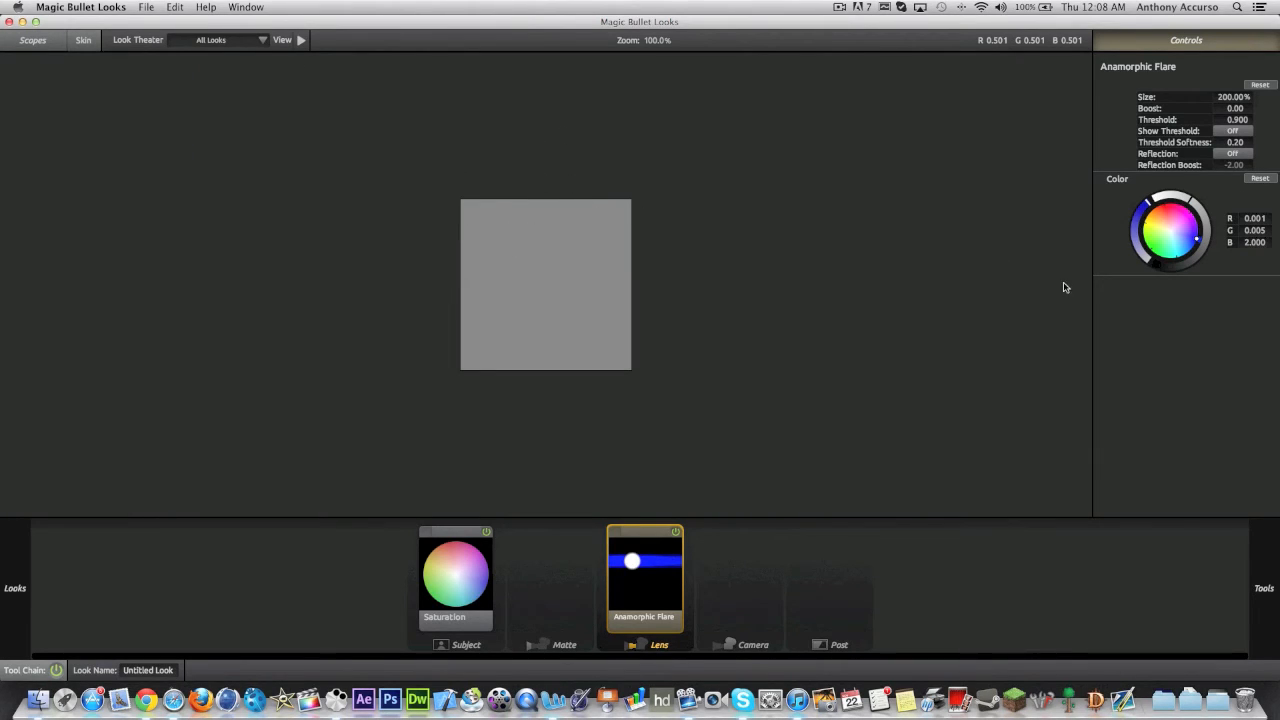
mouse_move(1084, 57)
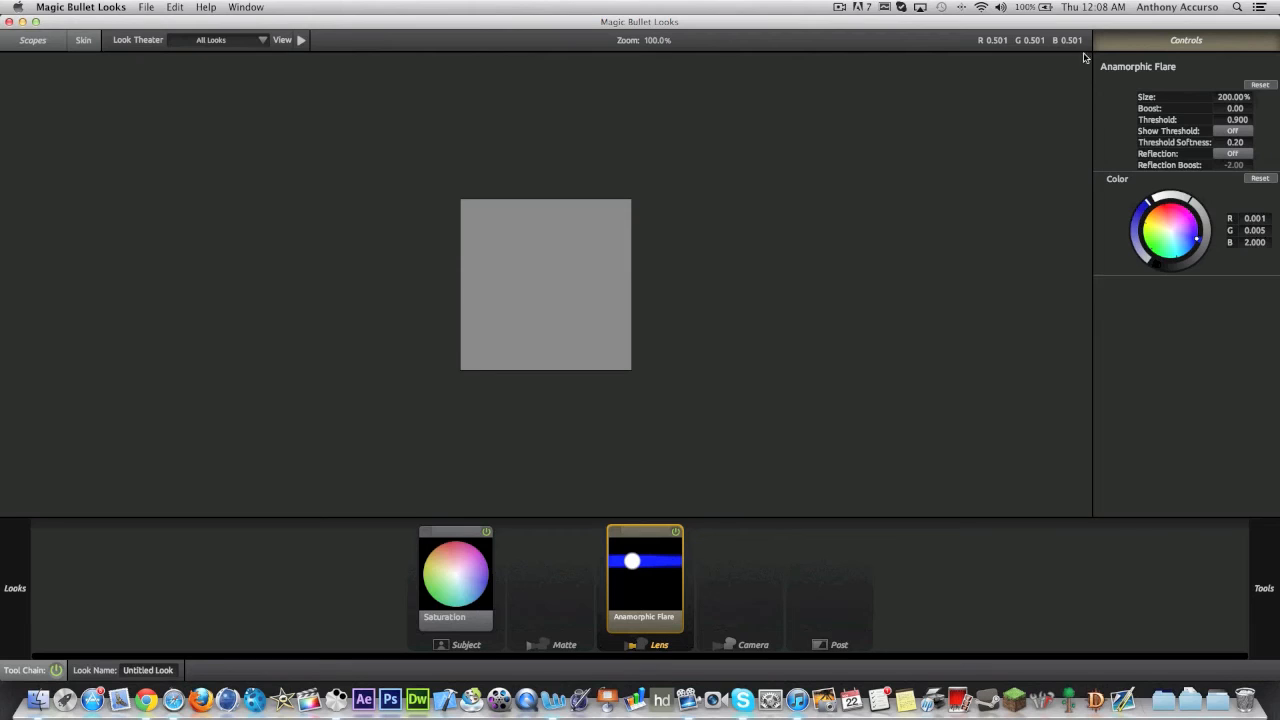
mouse_move(1093, 83)
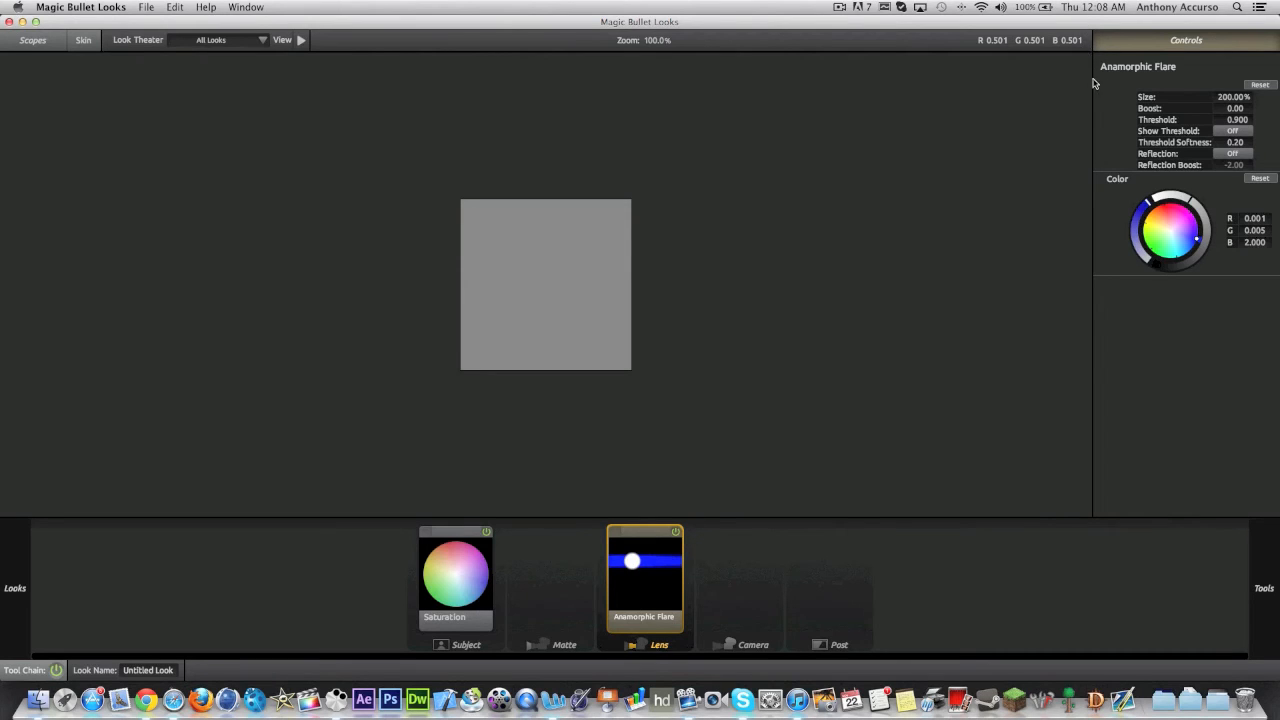
mouse_move(597, 647)
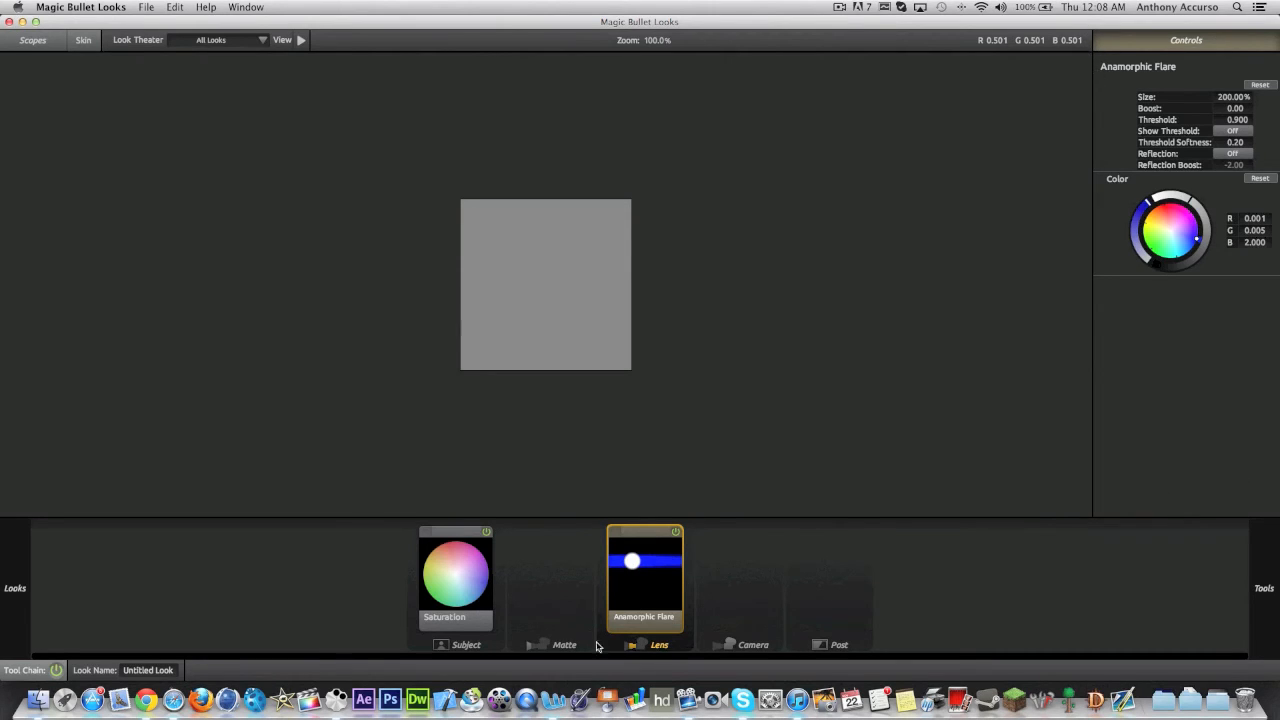
mouse_move(677, 530)
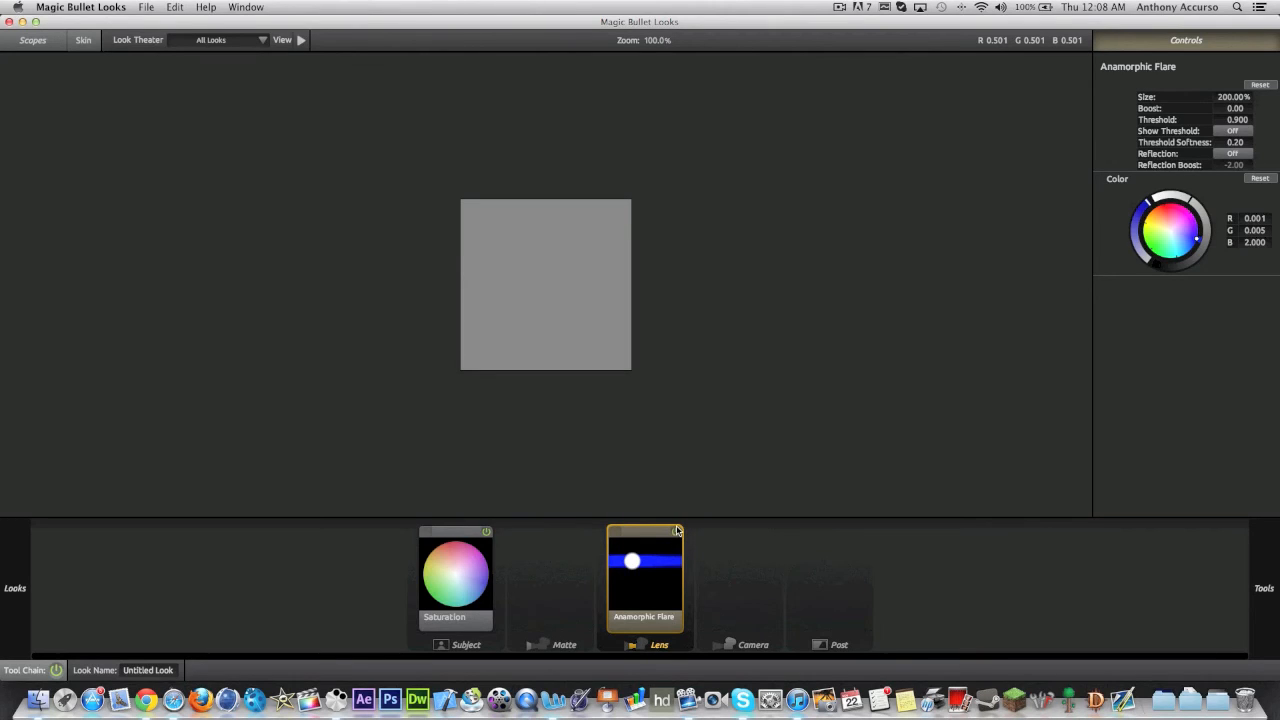
mouse_move(798, 45)
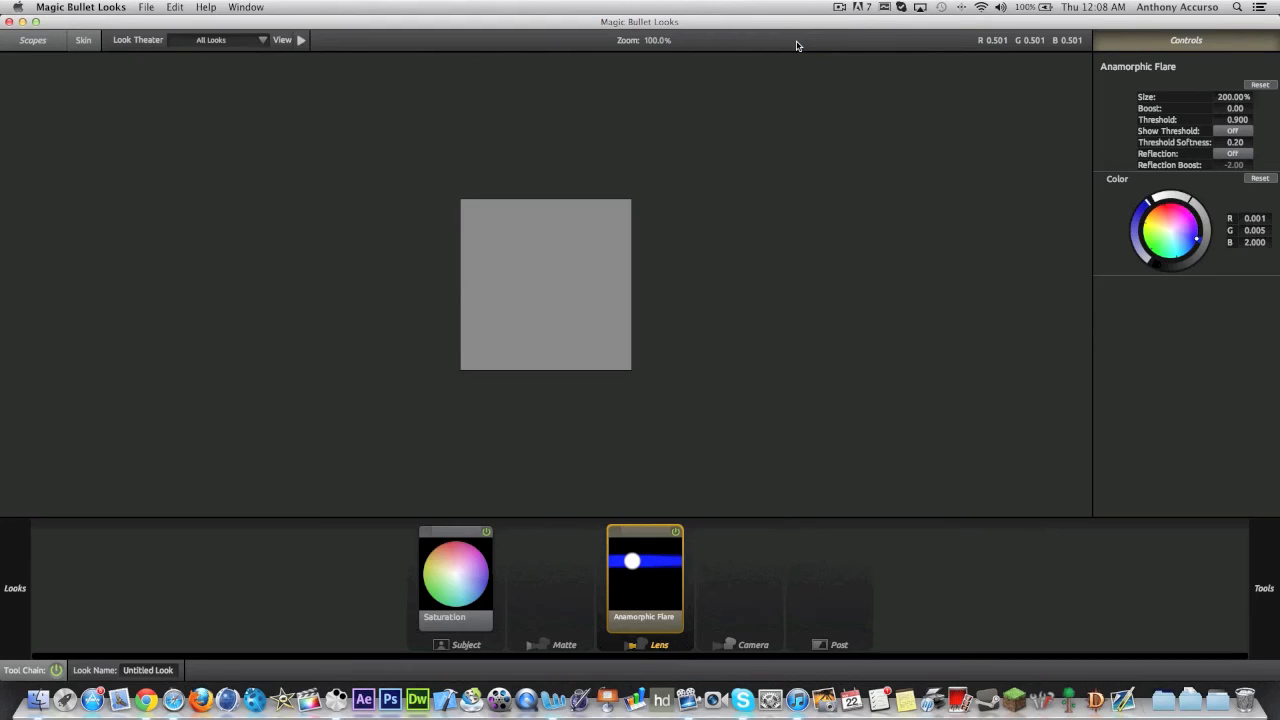
mouse_move(924, 278)
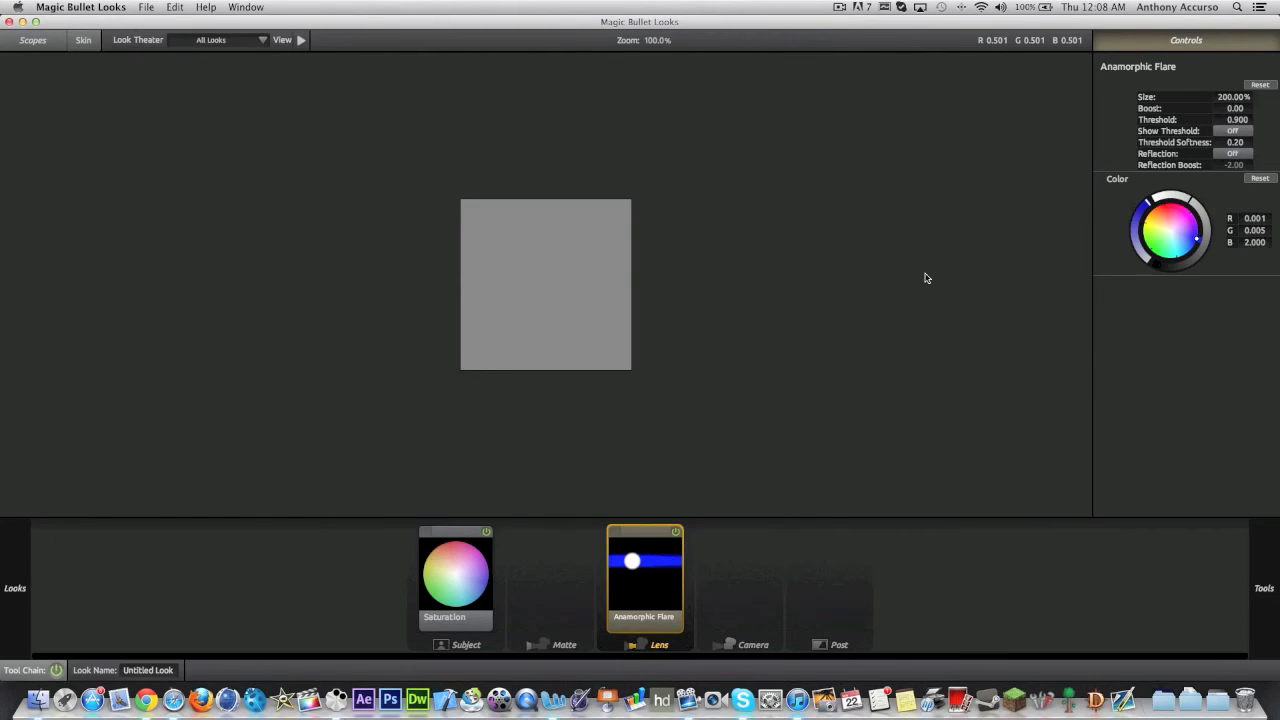
mouse_move(530, 503)
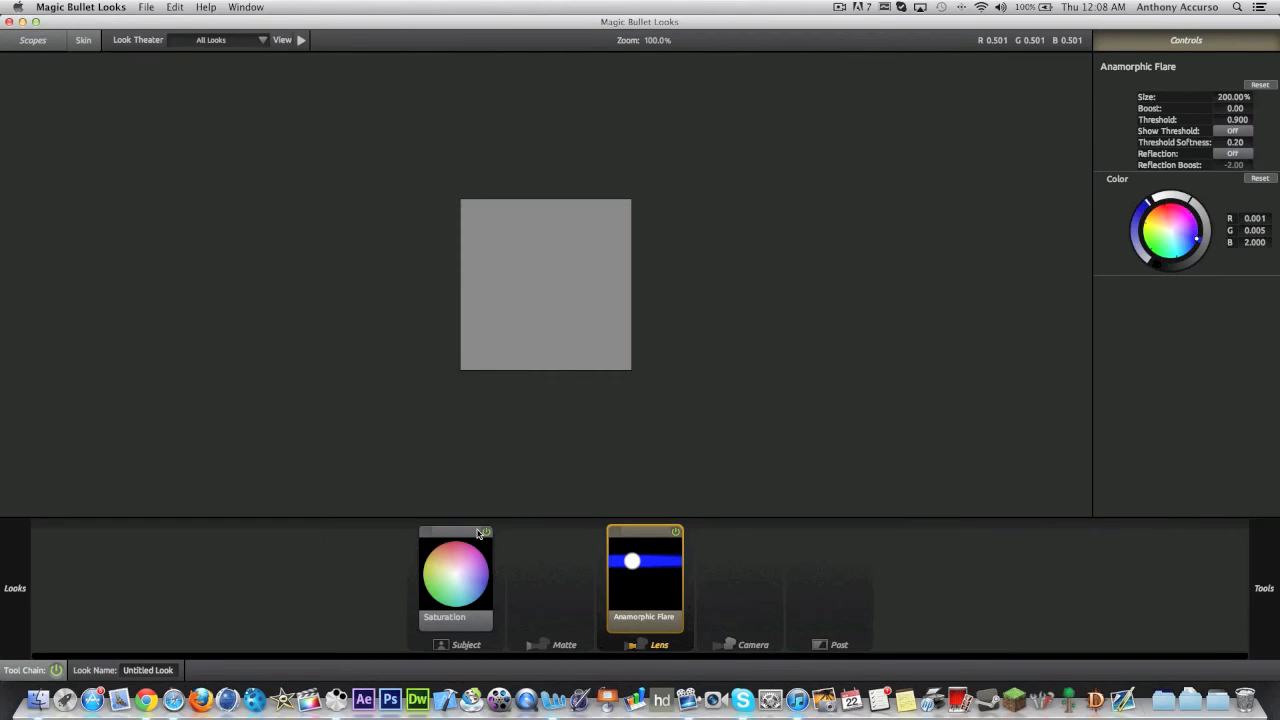
mouse_move(265, 521)
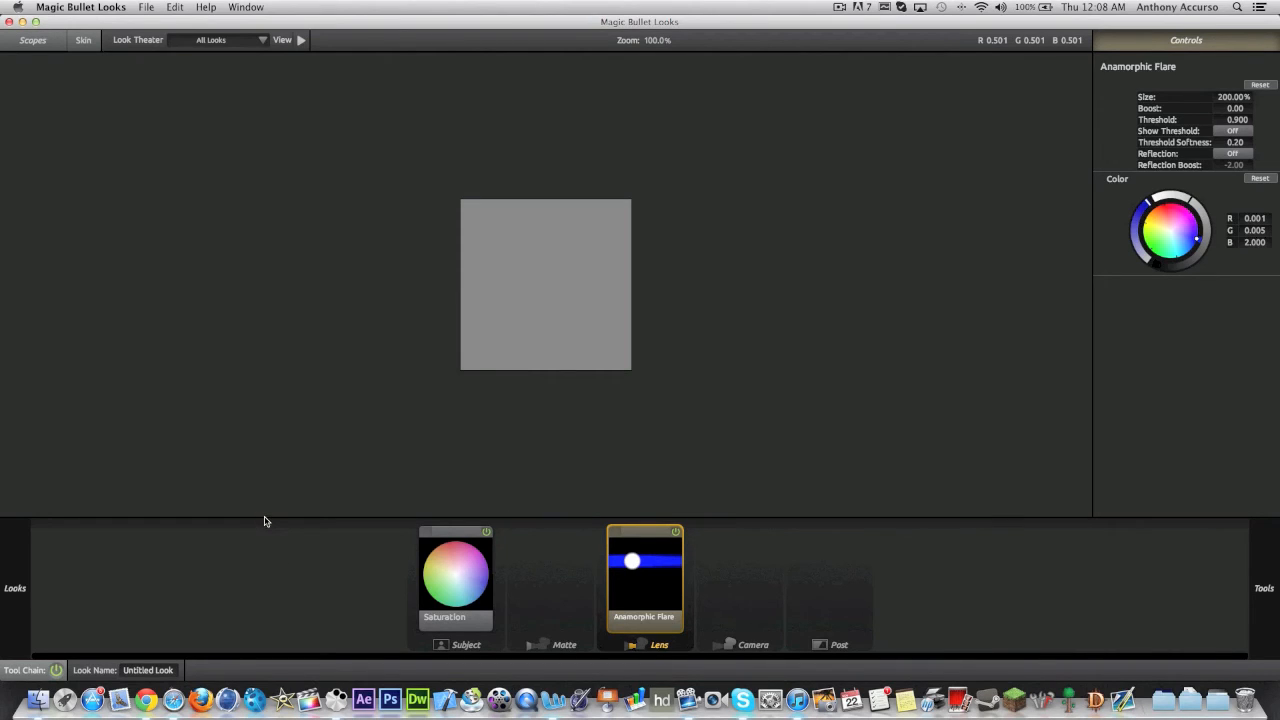
mouse_move(900, 573)
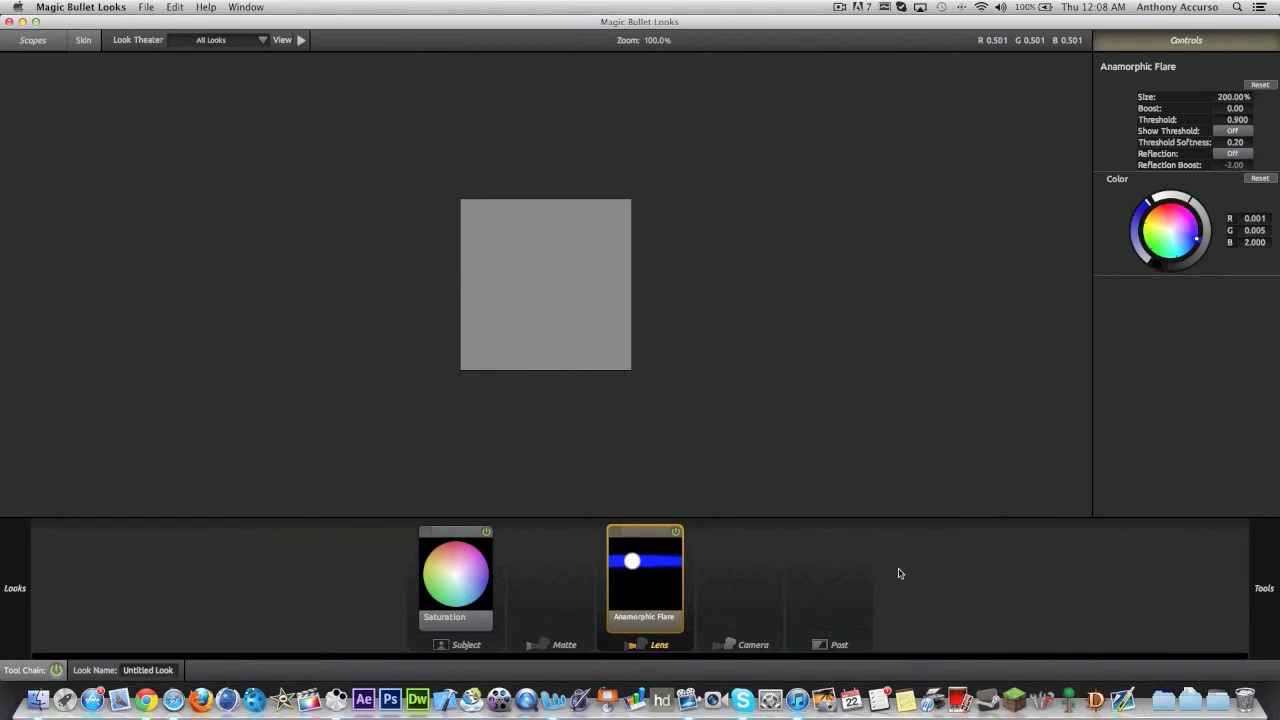
mouse_move(560, 520)
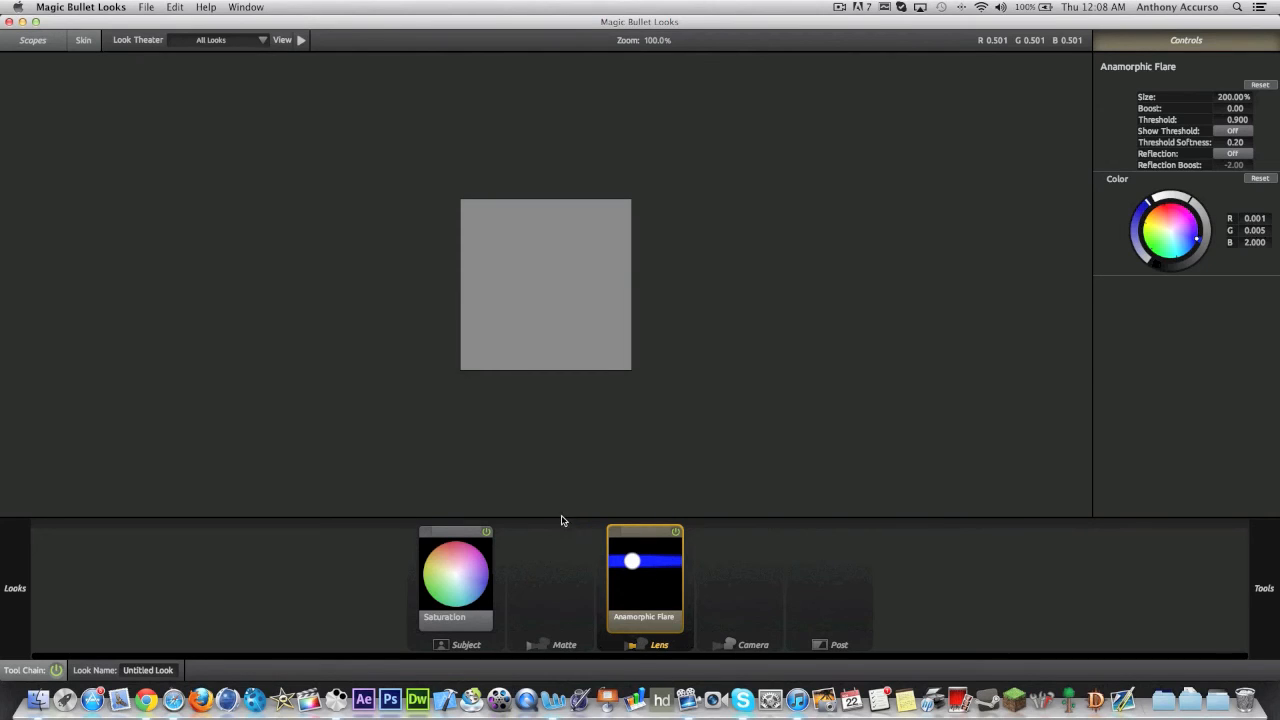
mouse_move(575, 280)
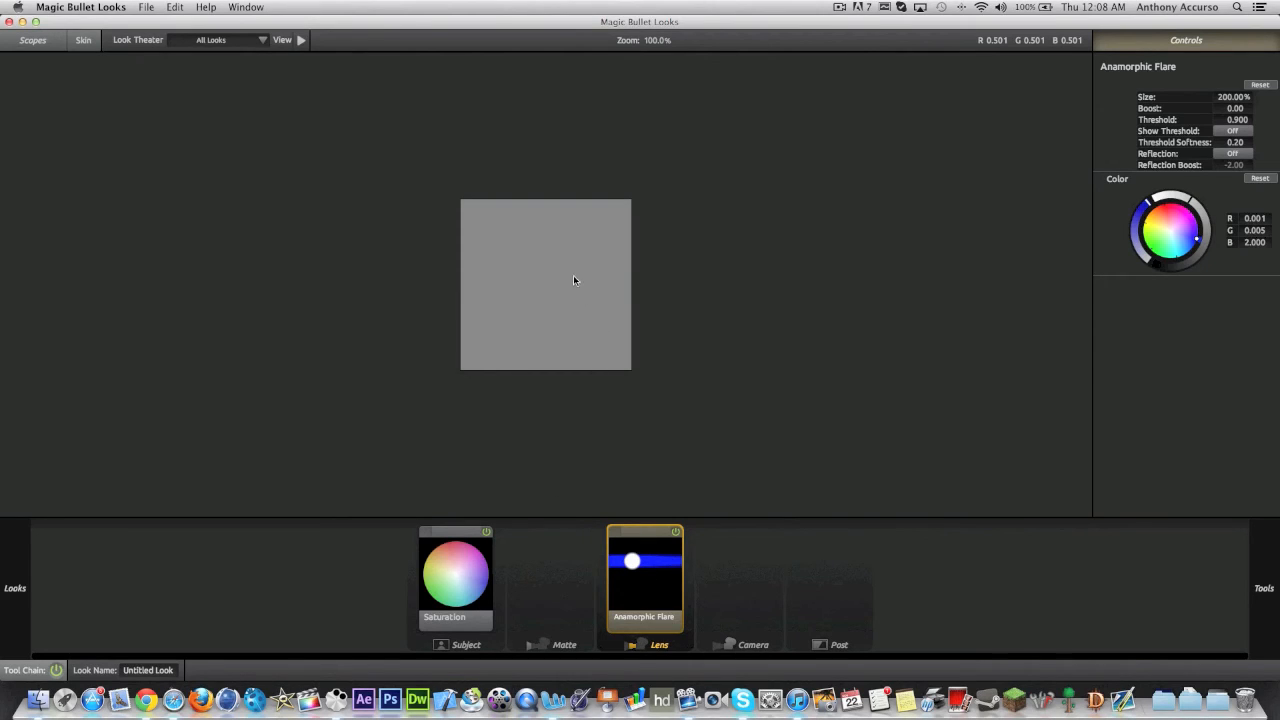
mouse_move(615, 280)
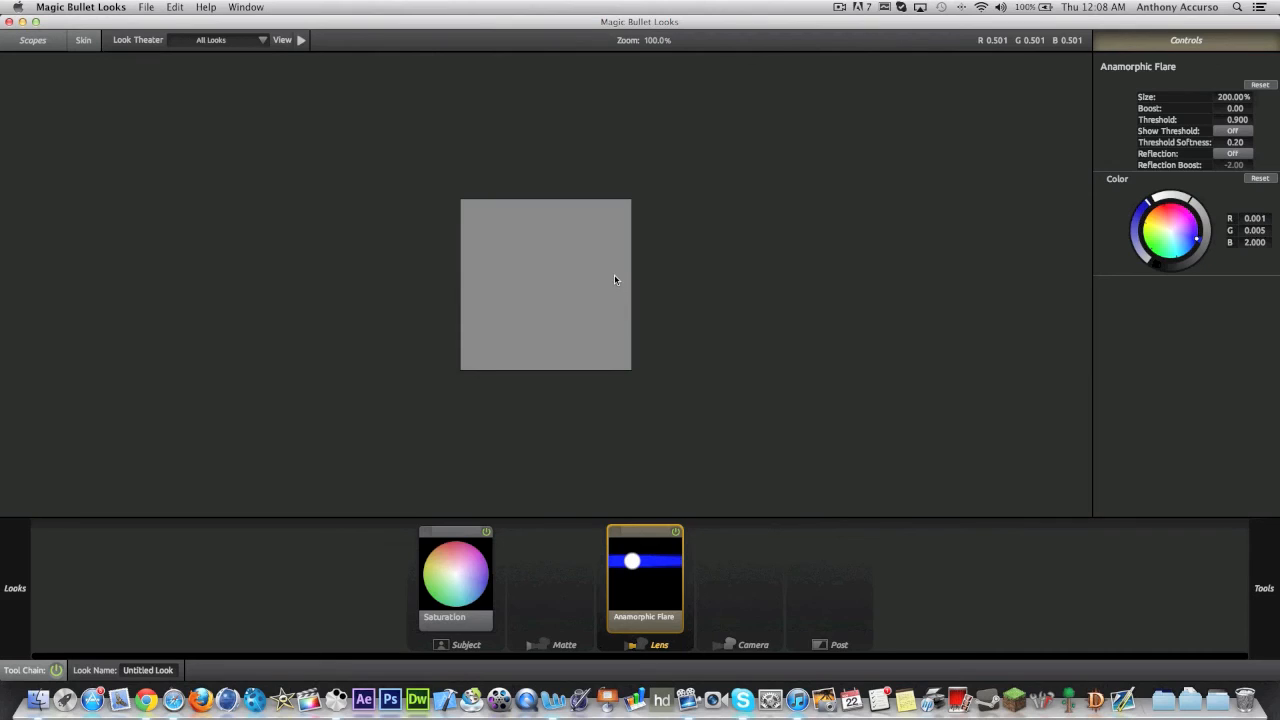
mouse_move(1090, 239)
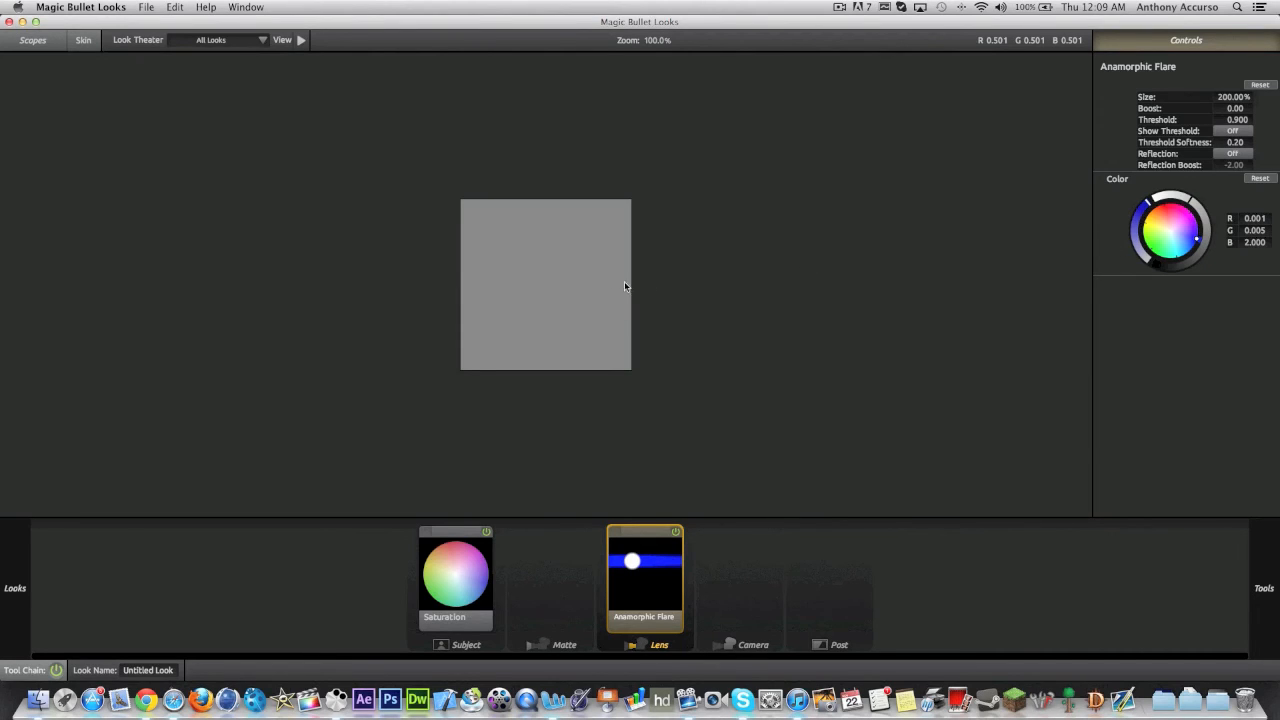
mouse_move(558, 310)
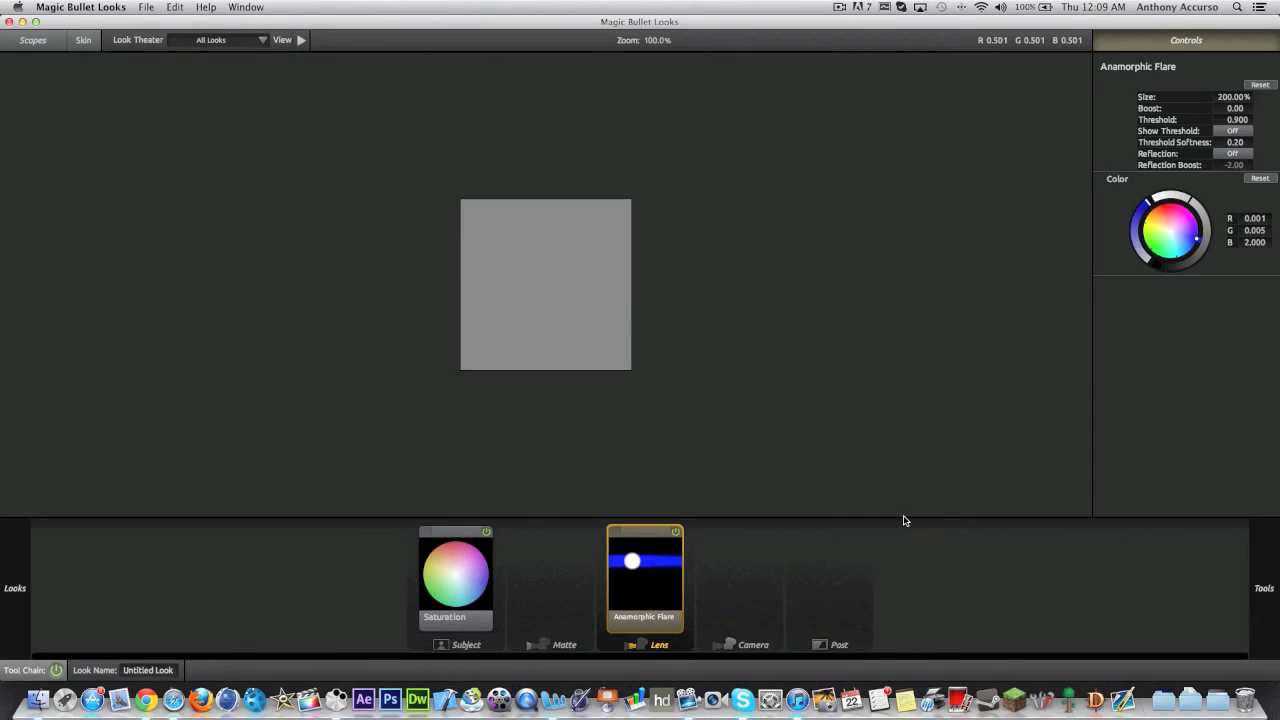
mouse_move(1014, 491)
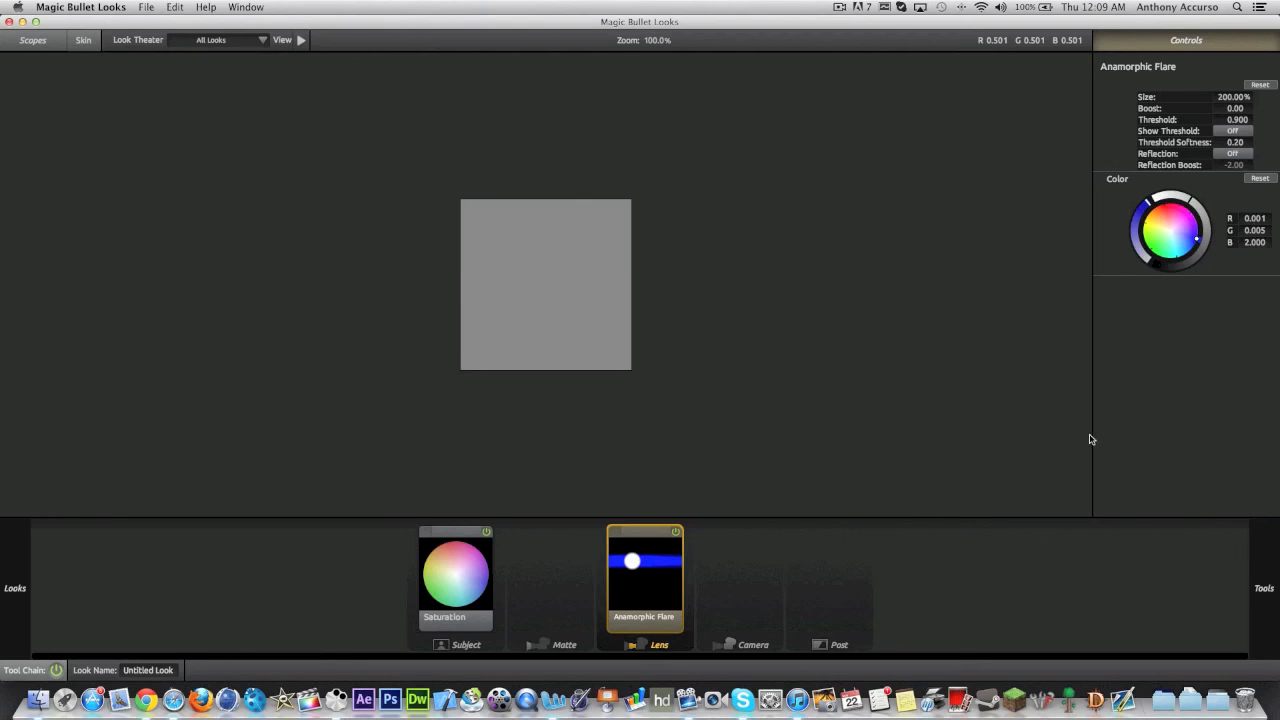
mouse_move(1090, 420)
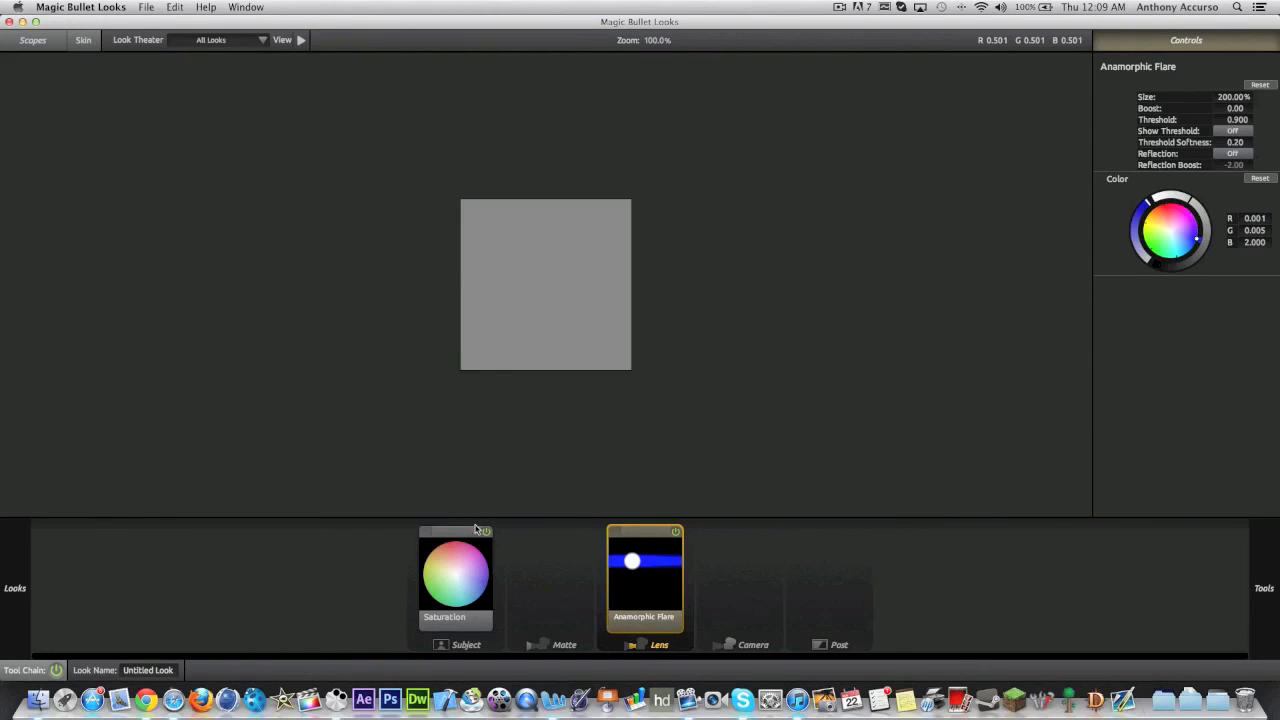
mouse_move(390, 370)
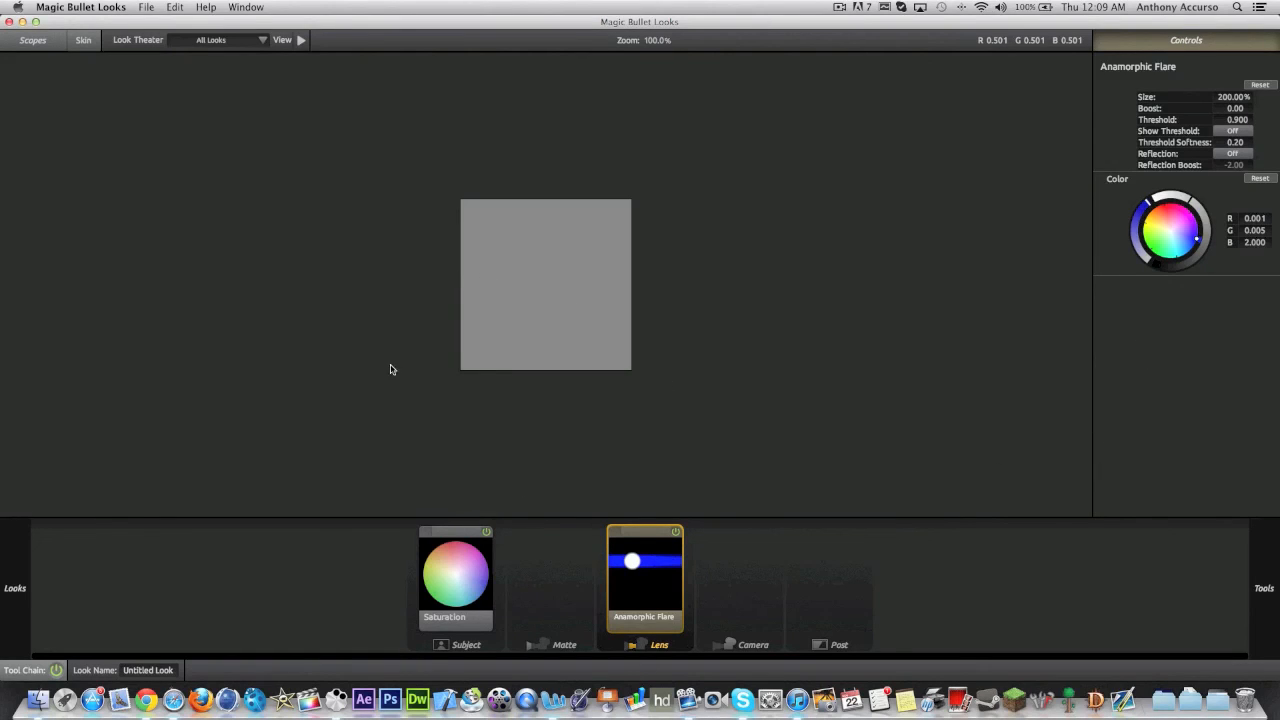
mouse_move(543, 315)
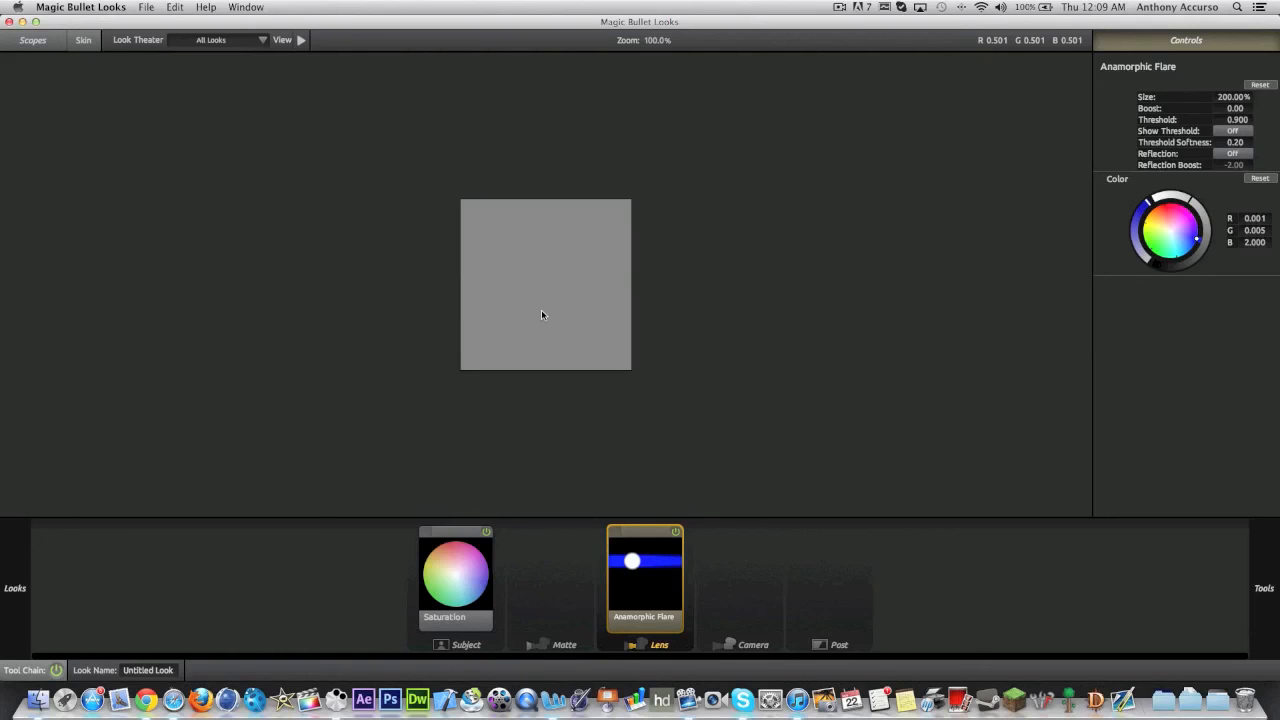
mouse_move(555, 300)
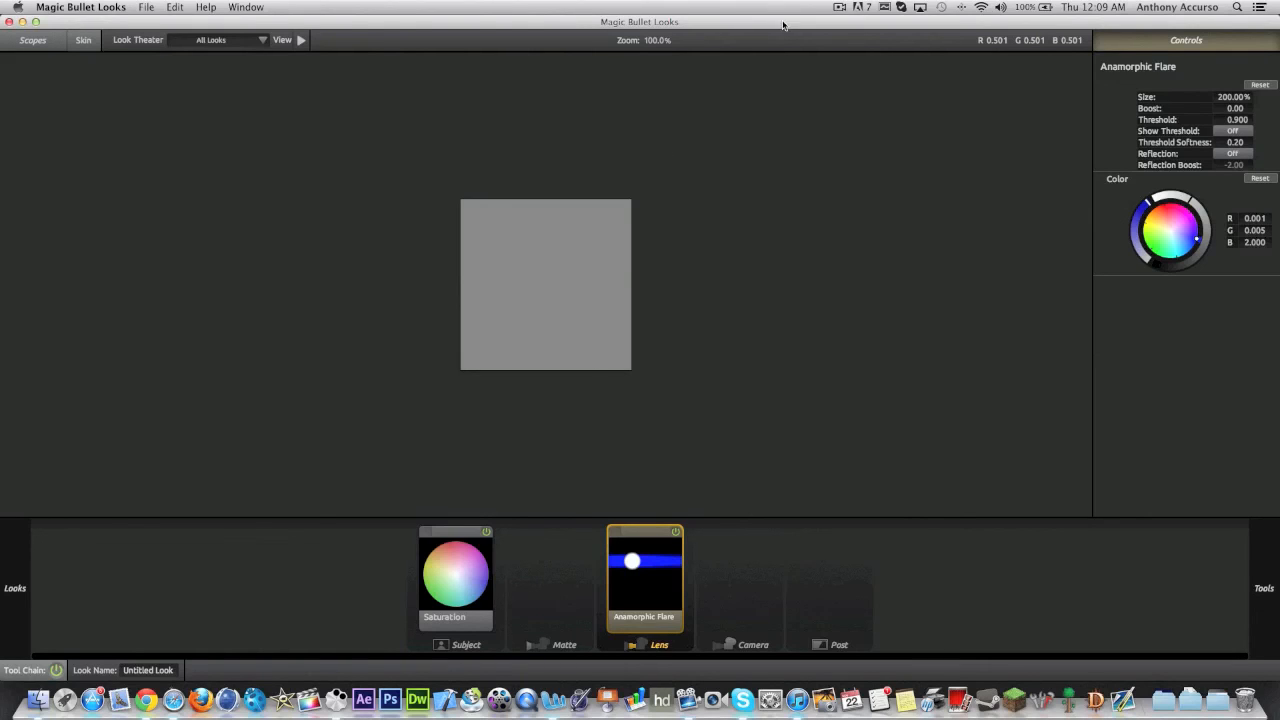
Step: Quit Magic Bullet Looks with Command+Q, bringing up the unsaved-look confirmation
key("cmd+q")
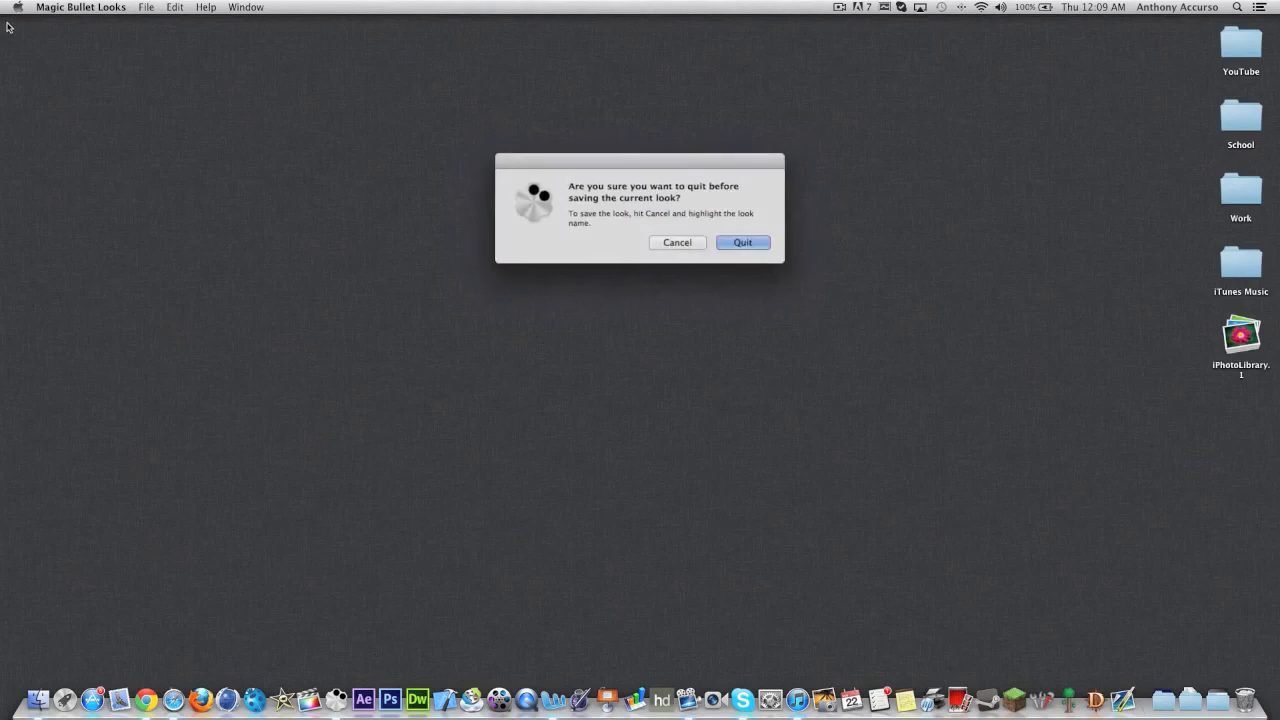